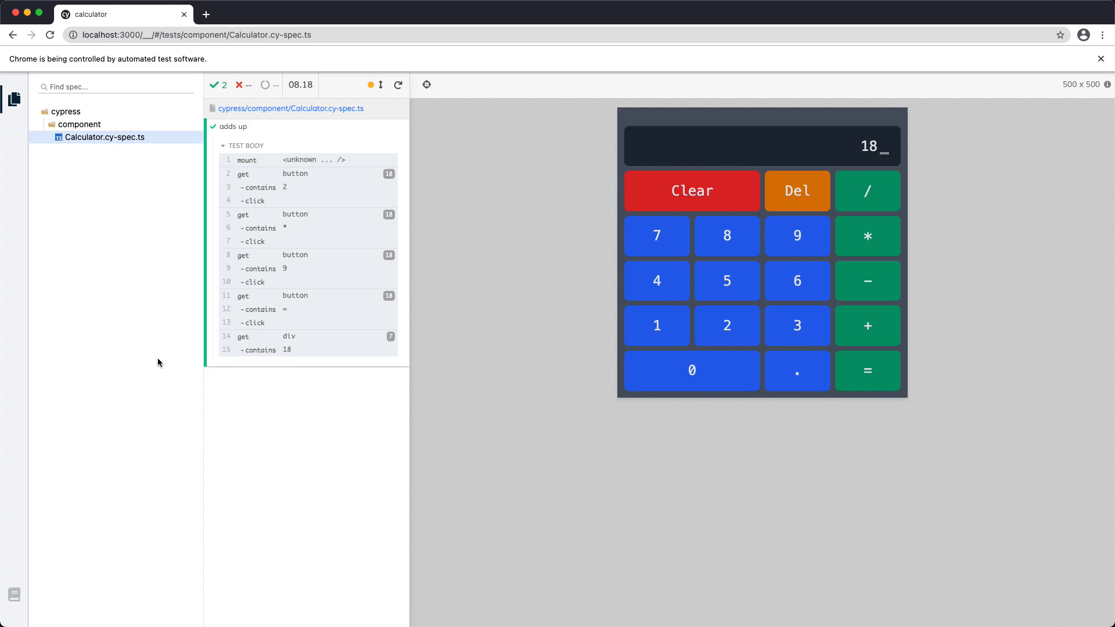
Rerun the 'adds up' test in Cypress and bring VS Code back to the front.
click(397, 84)
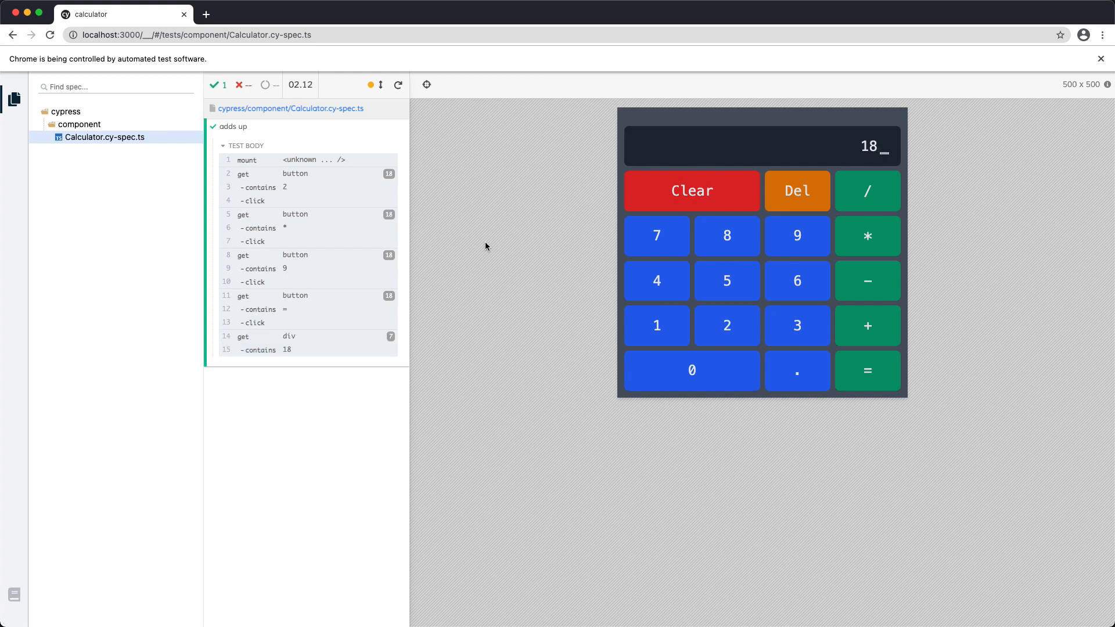
key(cmd+tab)
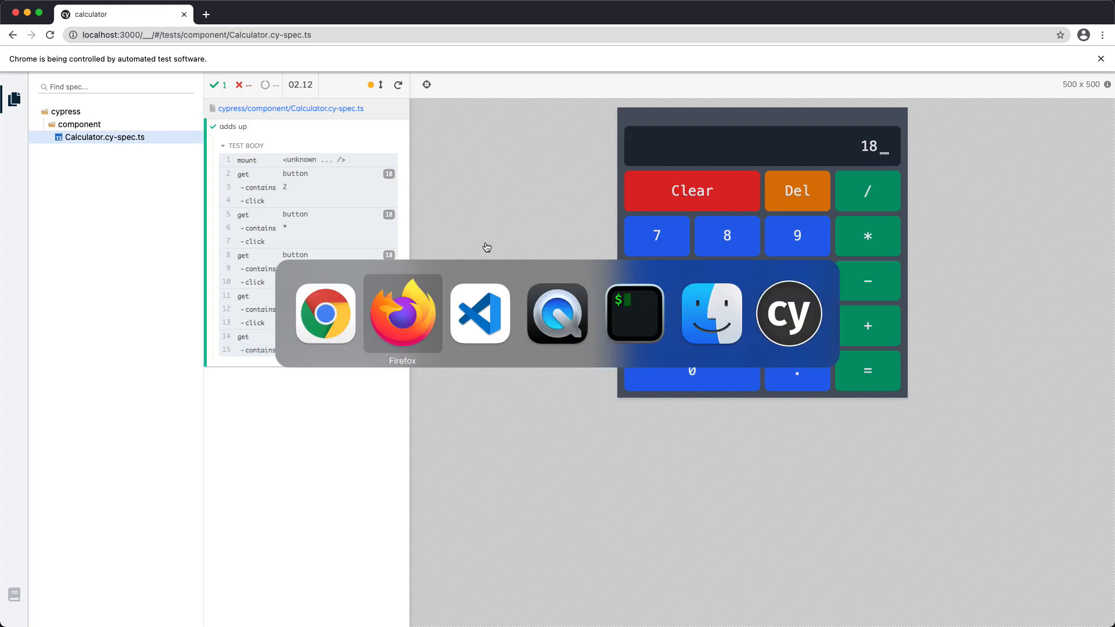
click(479, 313)
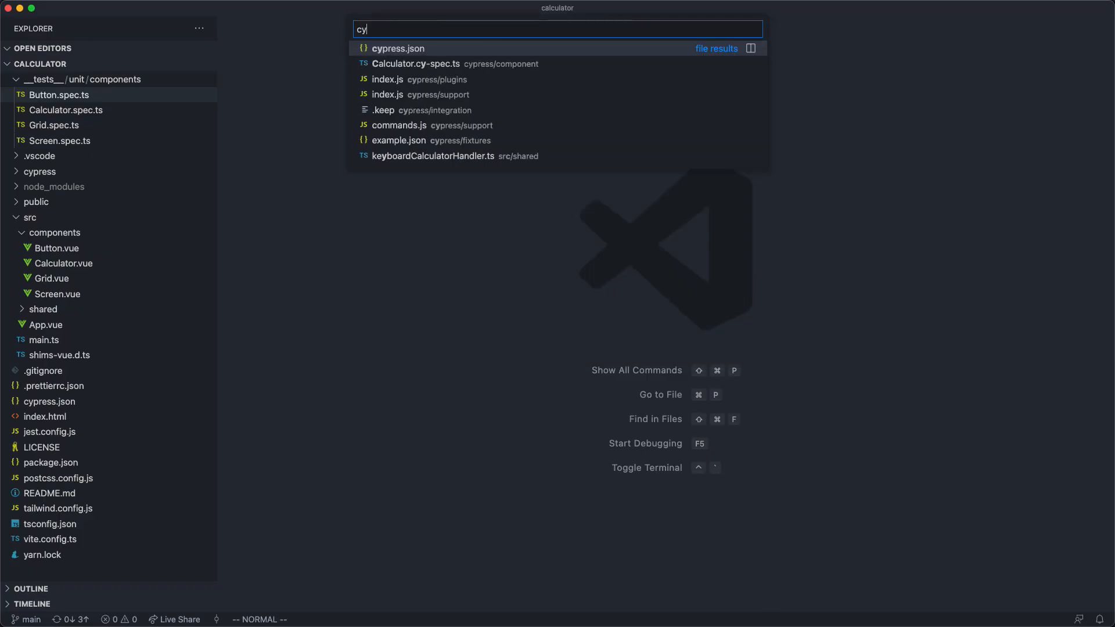
Open Calculator.cy-spec.ts via Quick Open and place the cursor on the first button click command.
click(418, 63)
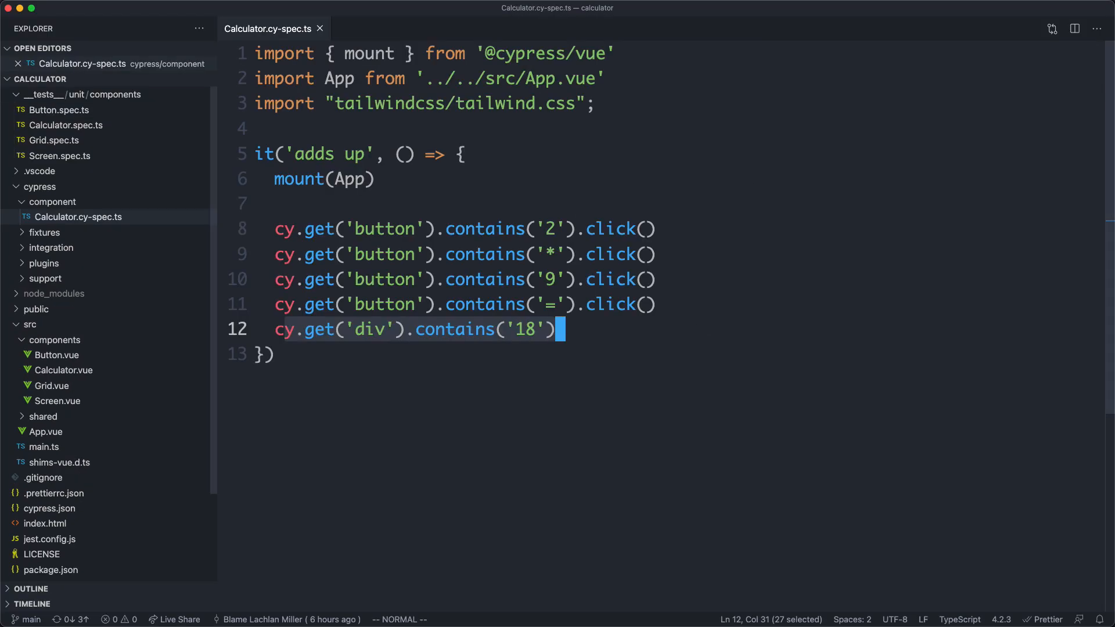
click(284, 229)
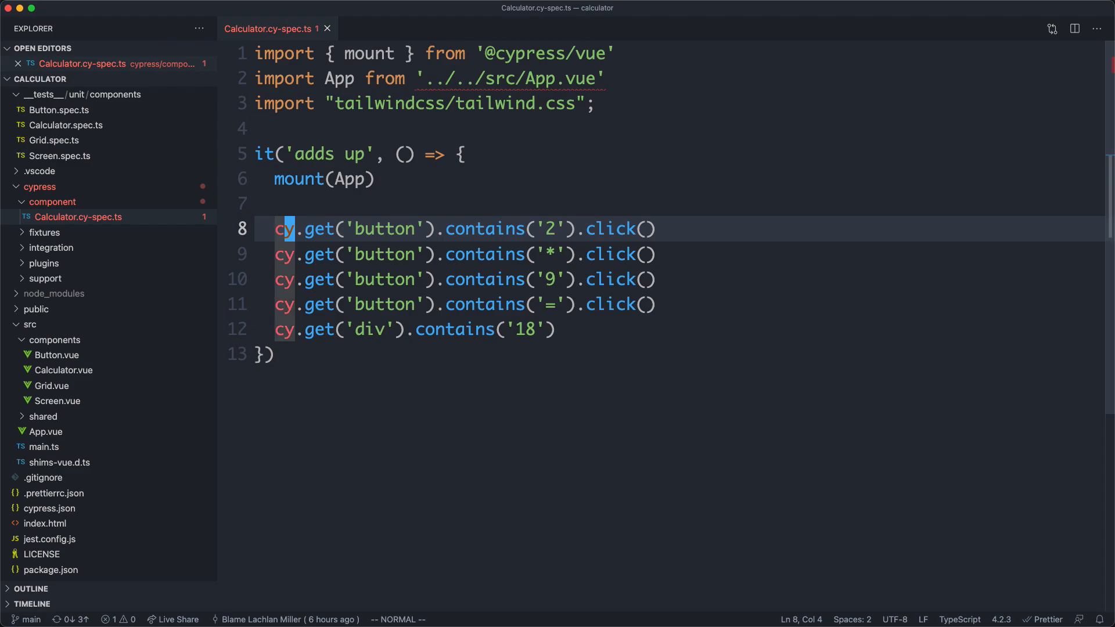
key(down)
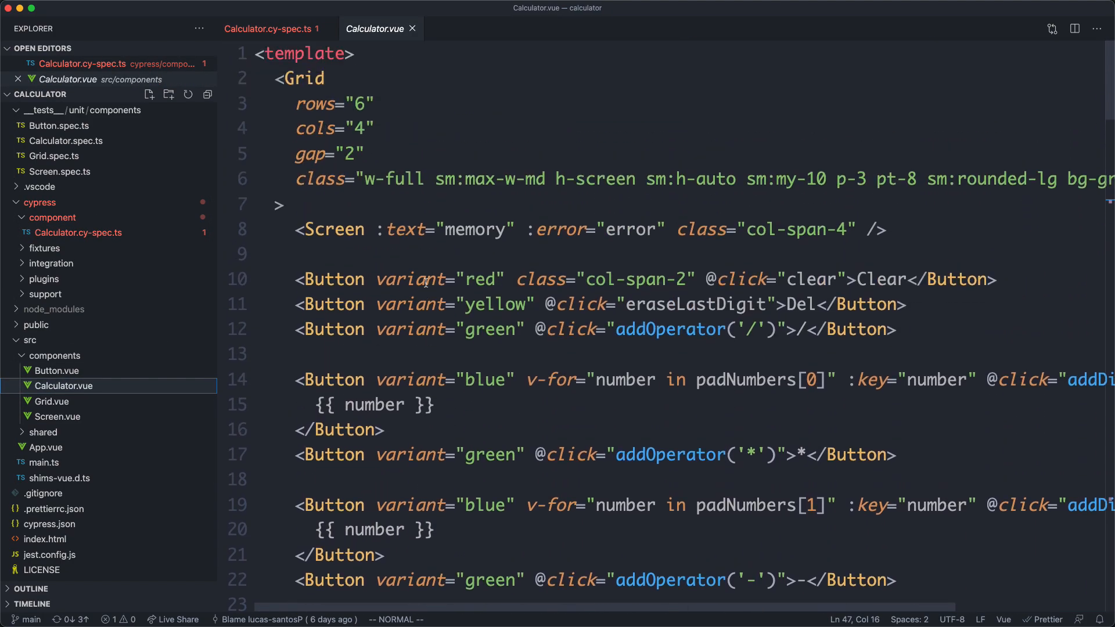
mouse_move(318, 116)
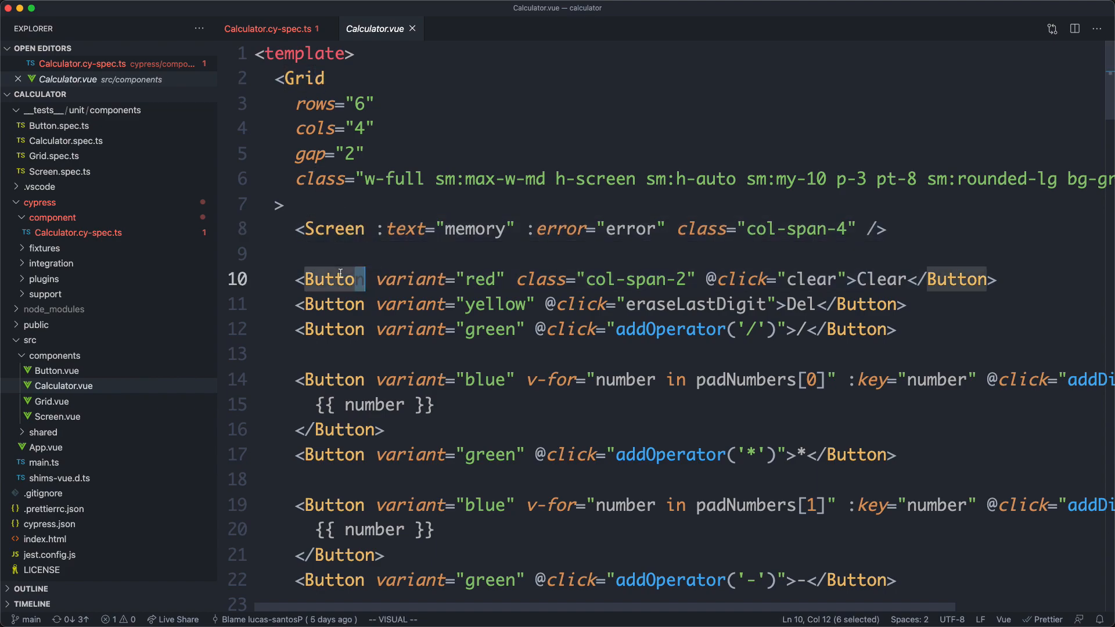
mouse_move(331, 279)
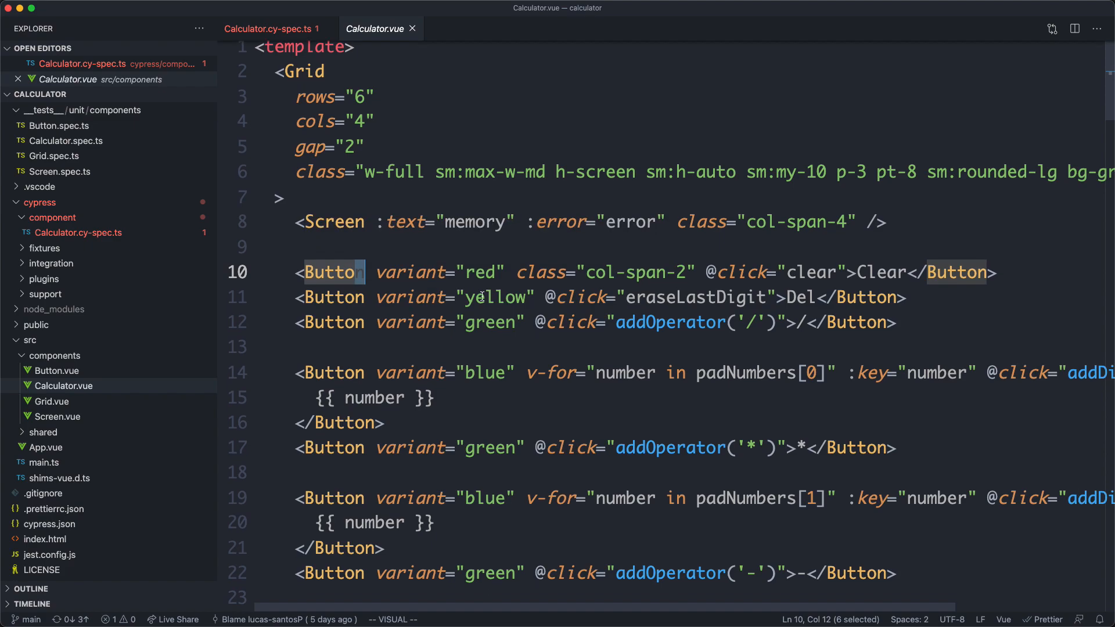
Scroll Calculator.vue from the button template down into the script's helper functions.
scroll(down, 3)
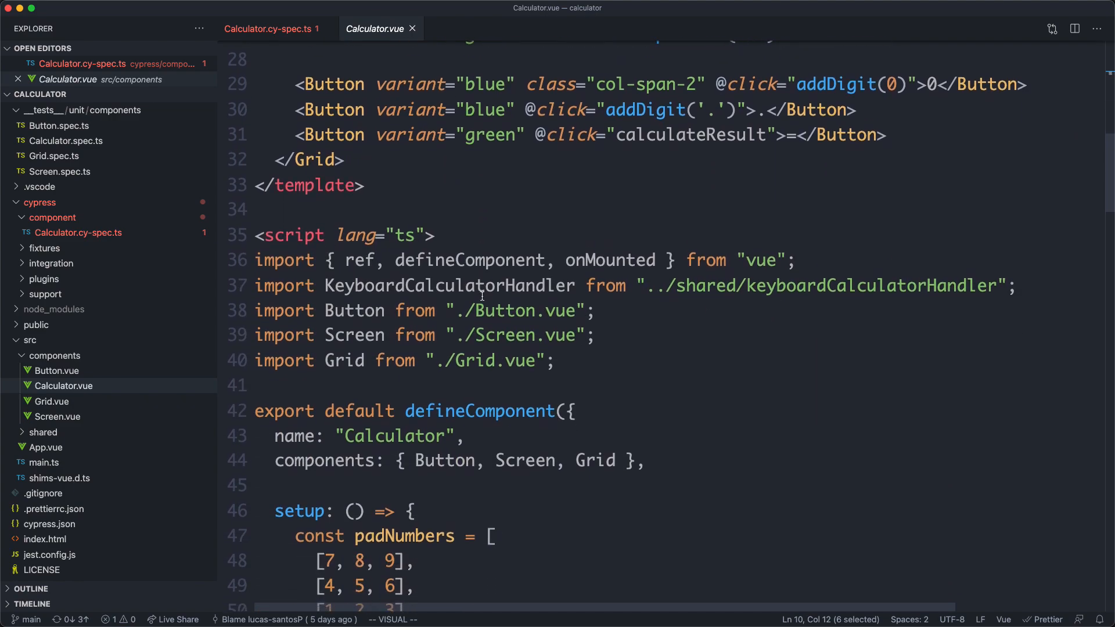
scroll(down, 3)
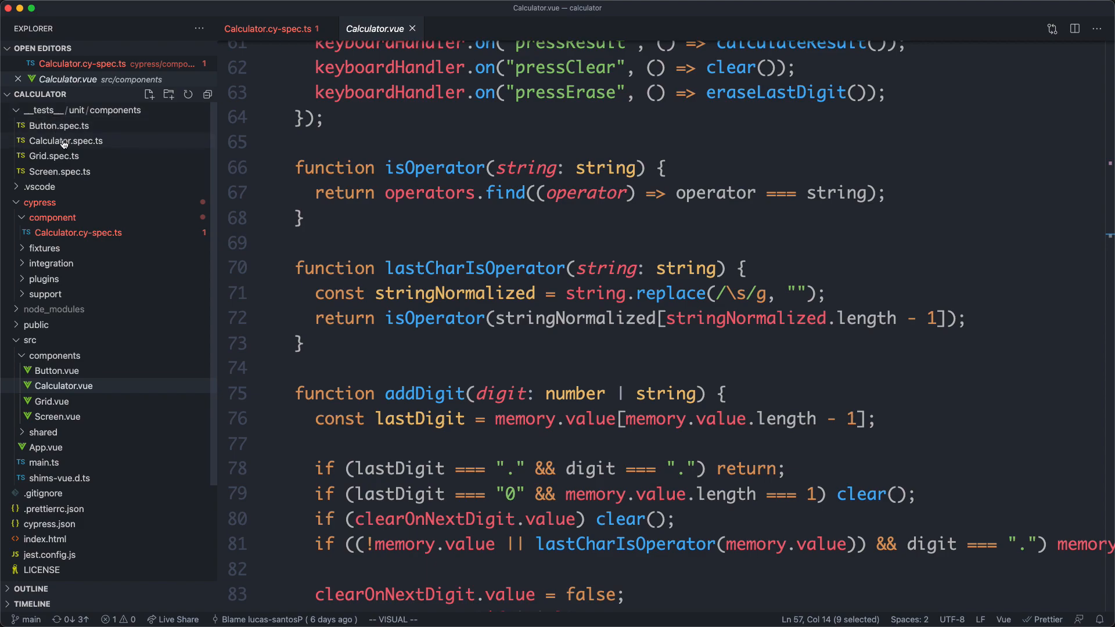
mouse_move(70, 134)
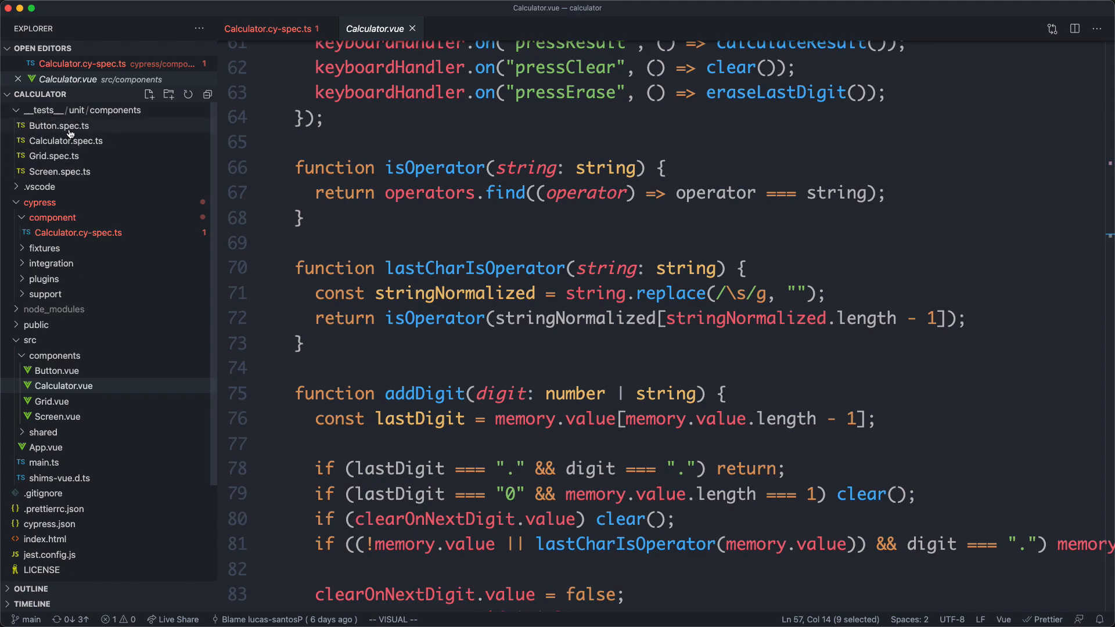
mouse_move(68, 141)
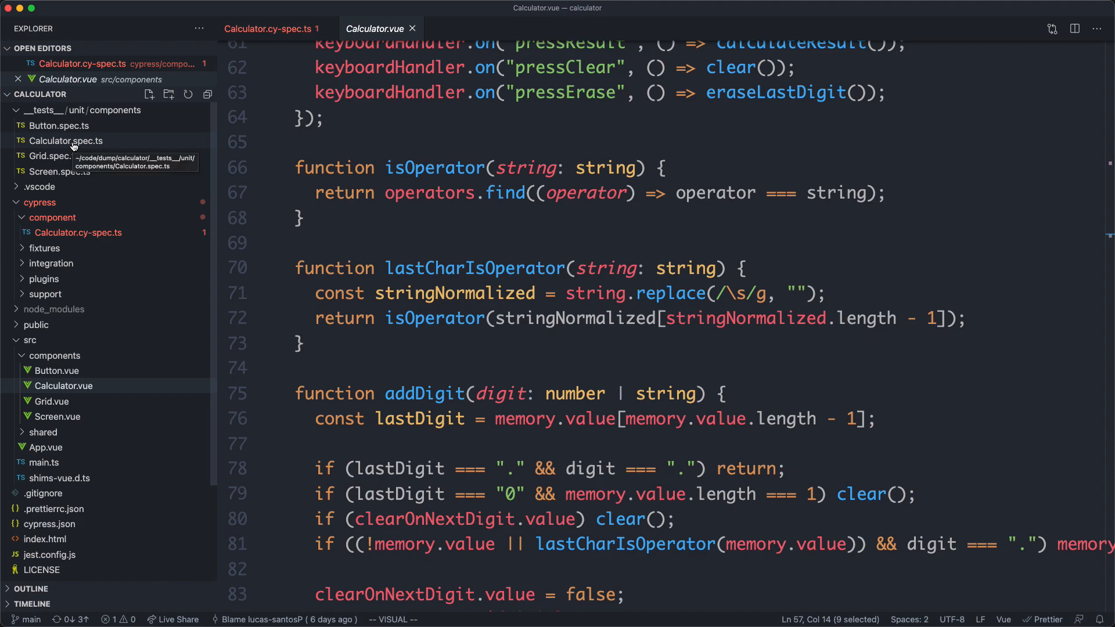
Open Calculator.spec.ts, hide the sidebar and select the result trigger line of the calculated-result test.
click(67, 140)
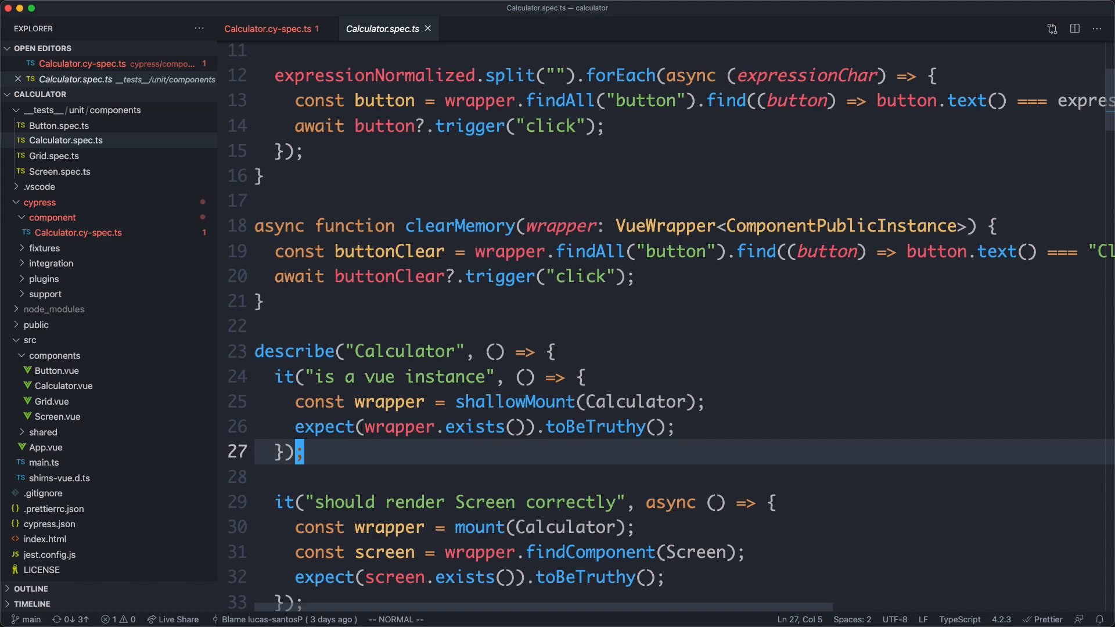
key(V)
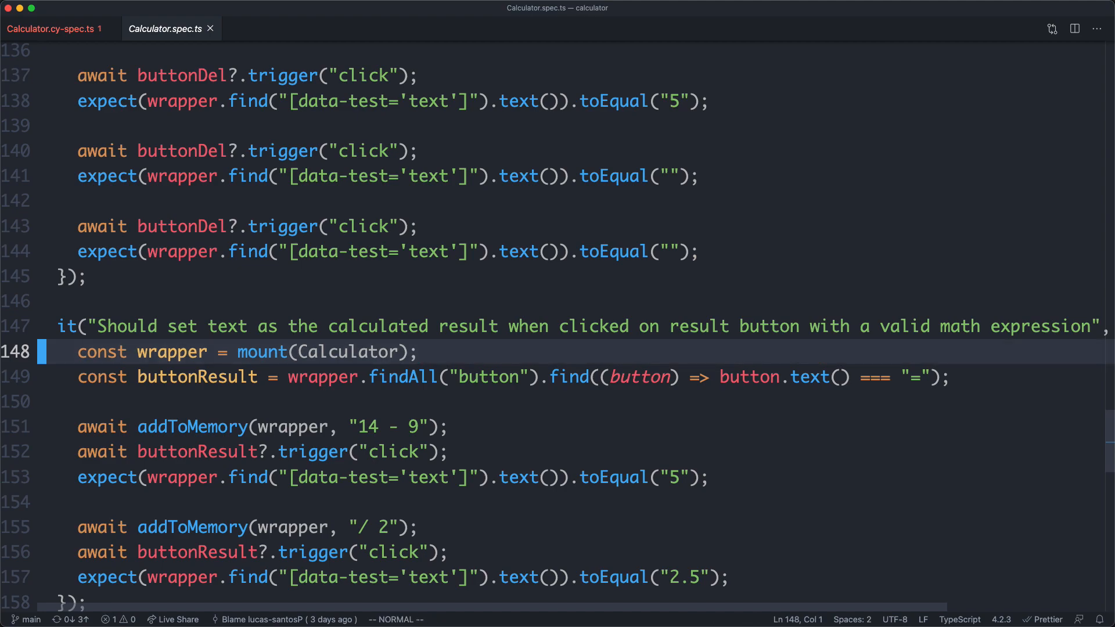
double_click(198, 376)
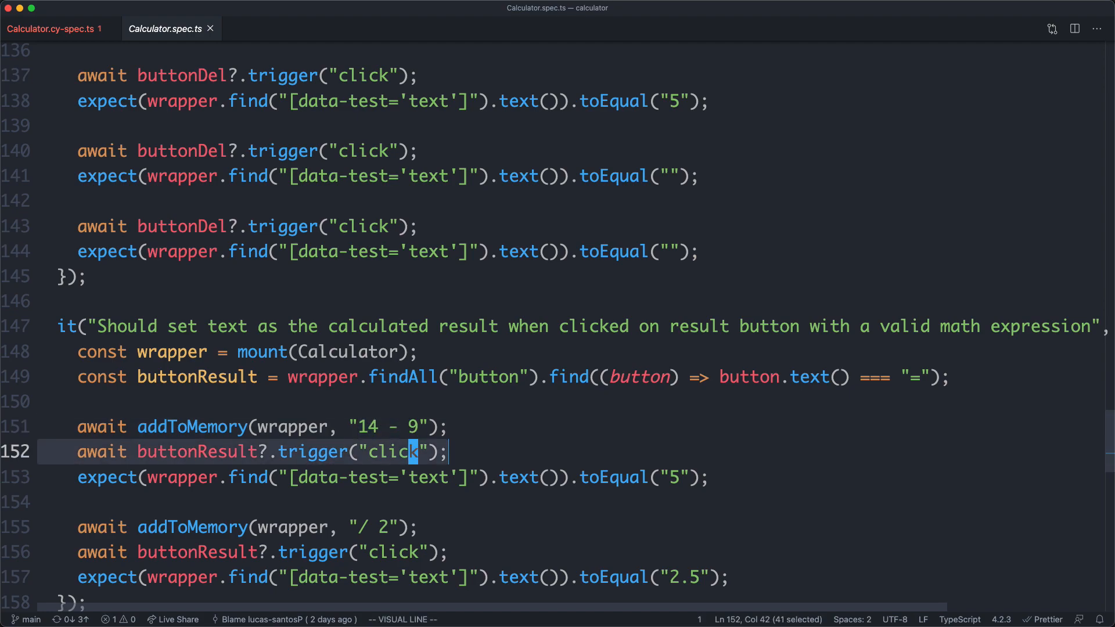
key(Escape)
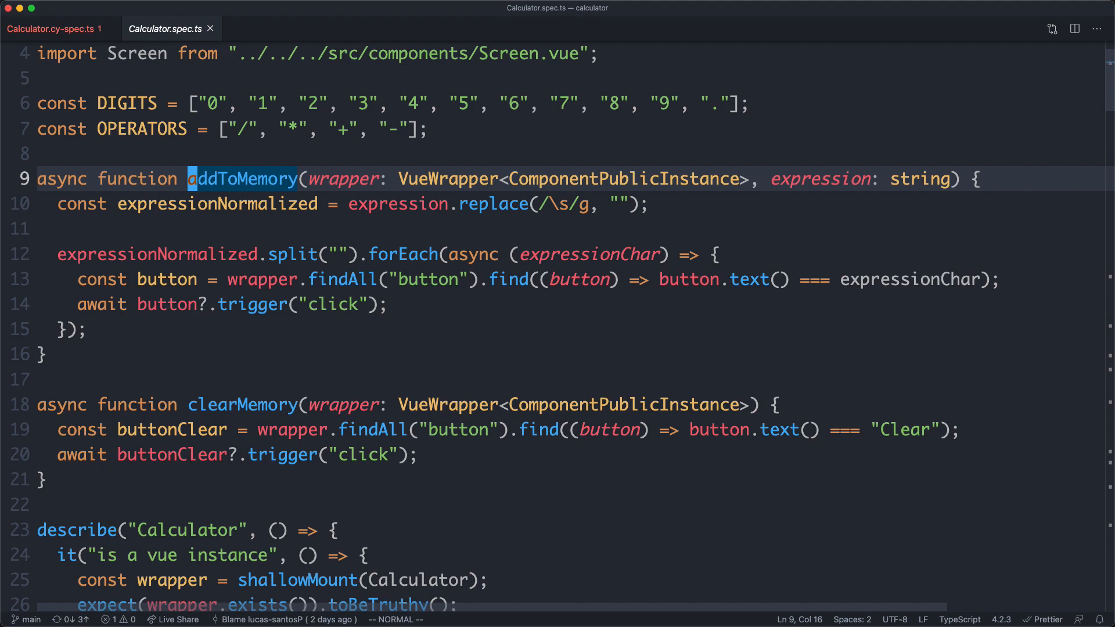
Add comments '// 14 - 5' and '// 1 4 - 5' above the expressionNormalized.split loop in addToMemory.
text(//)
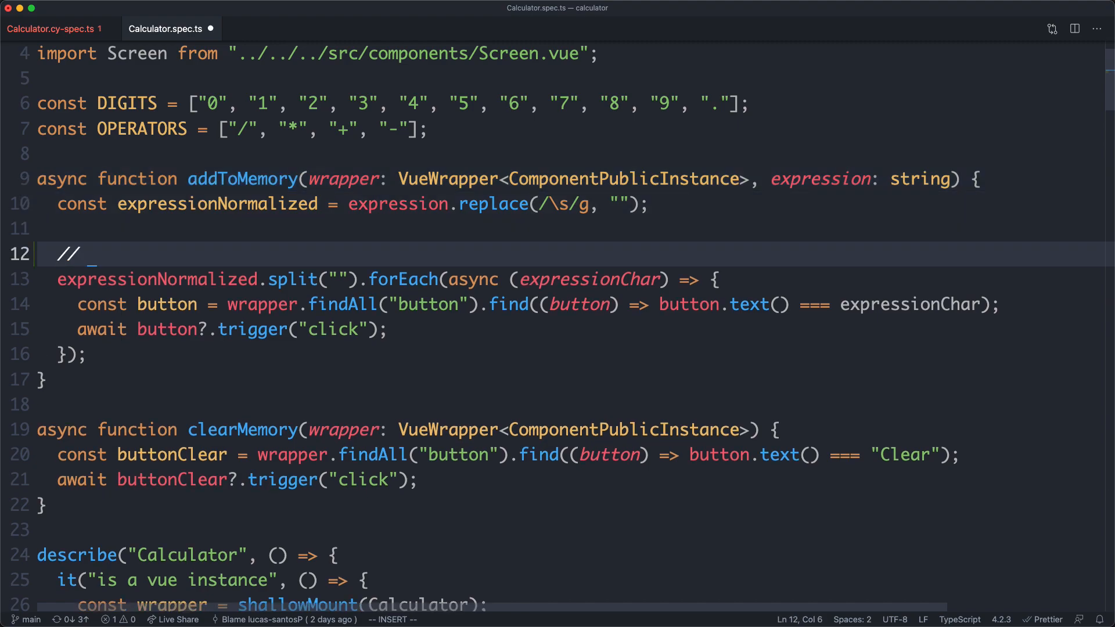
text(14 - 5)
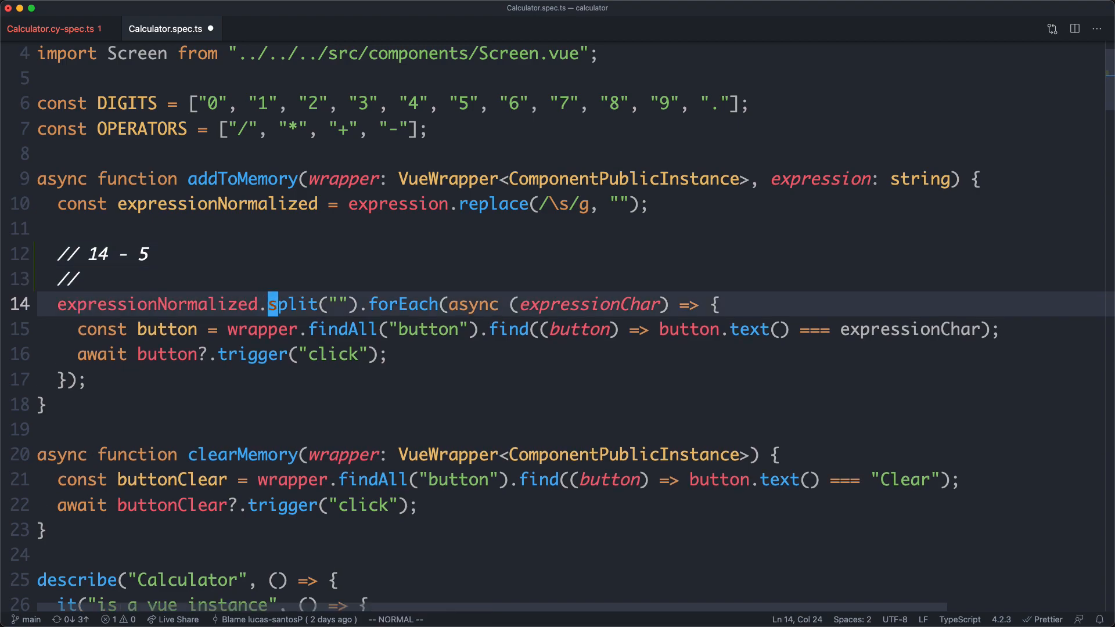
text(1)
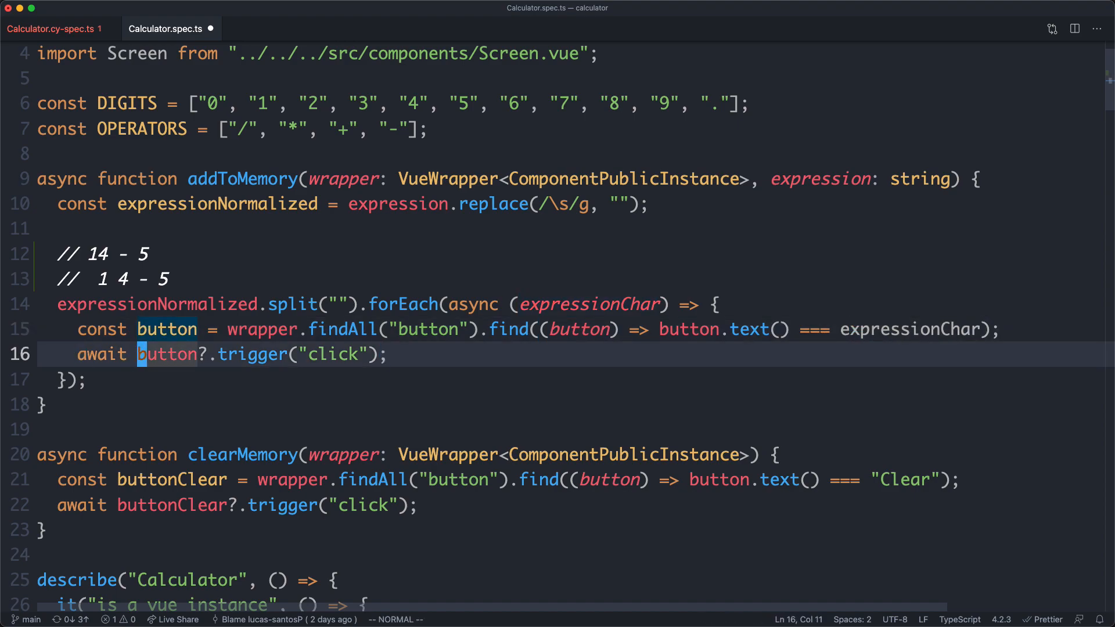
Show the Cypress spec beside the unit spec, then close the split view again.
key(ctrl+w)
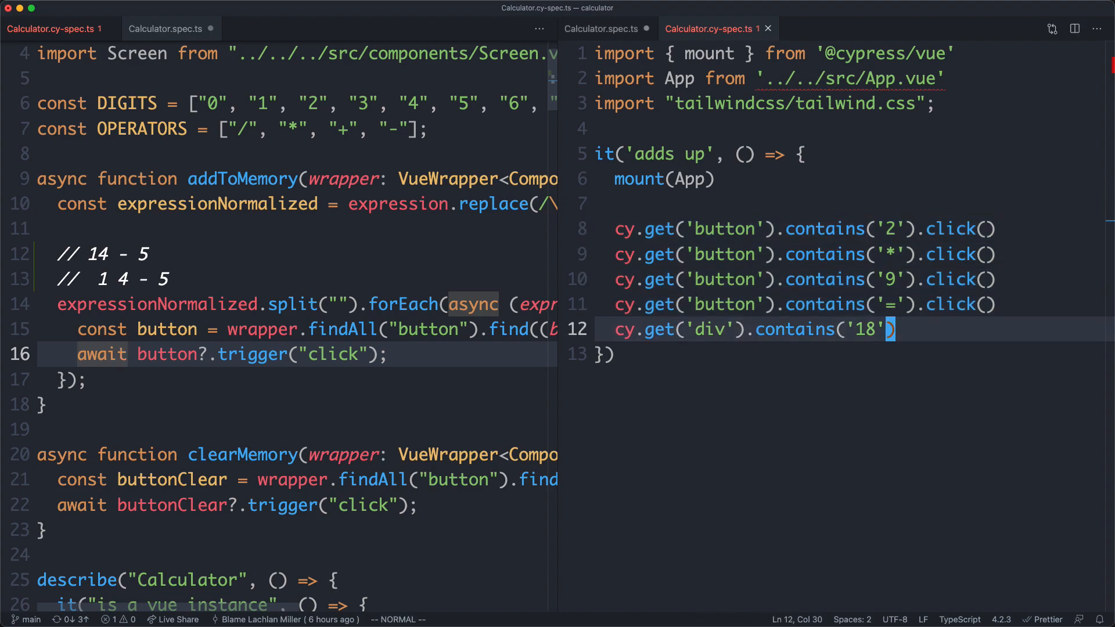
click(767, 28)
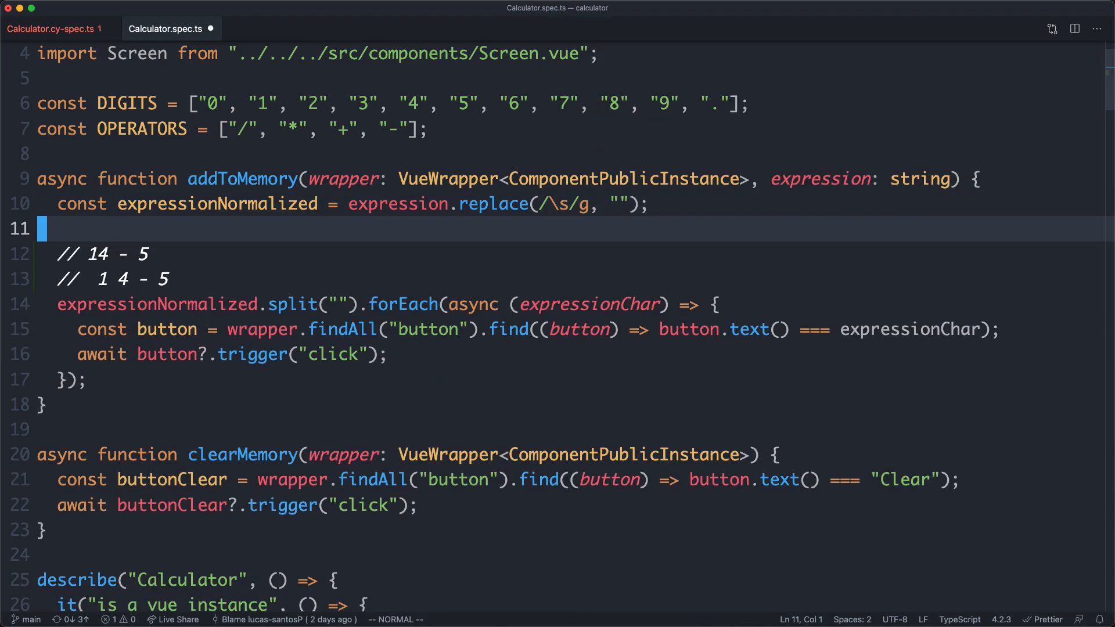
Close the editors and search Quick Open for 'calc' to list the Calculator files.
scroll(down, 3)
text(calc)
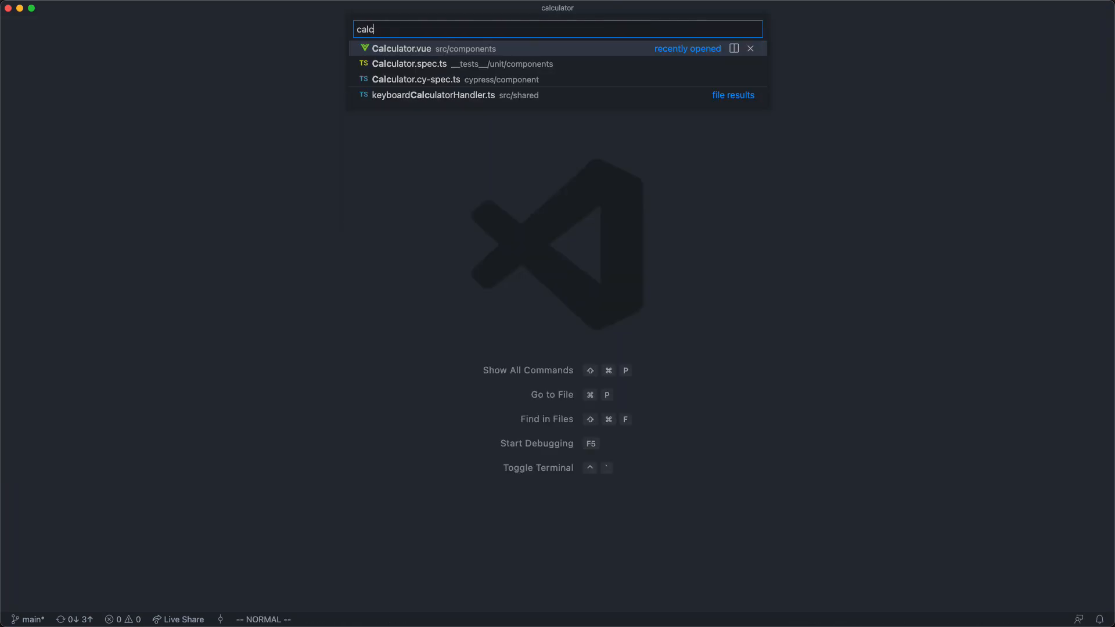
Open Calculator.vue from the results and cut the calculator logic out of its setup body.
click(401, 49)
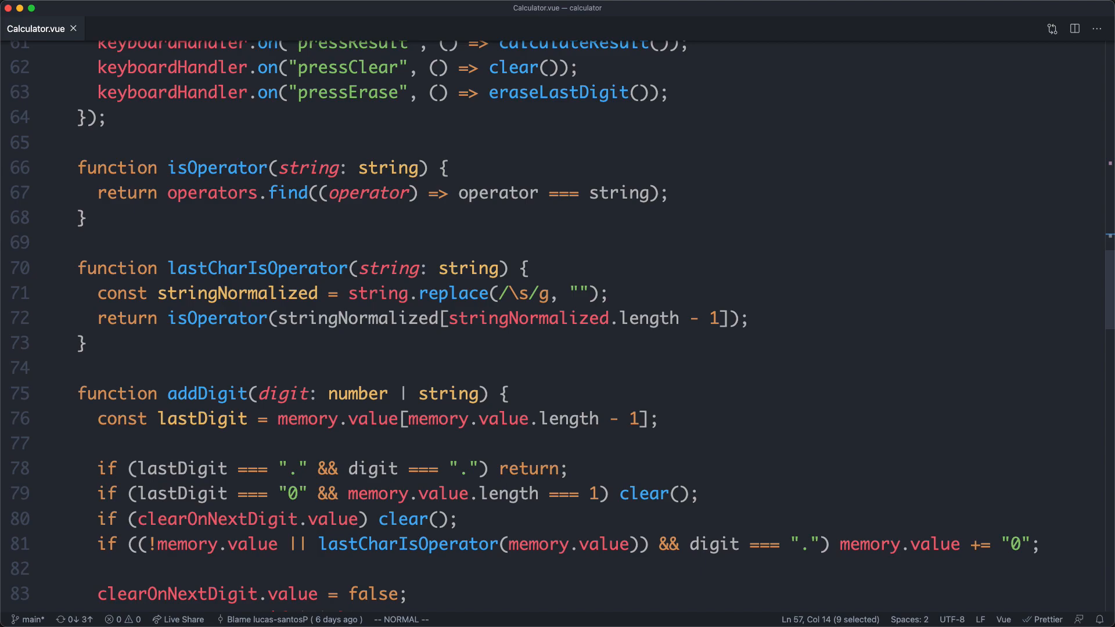
scroll(up, 3)
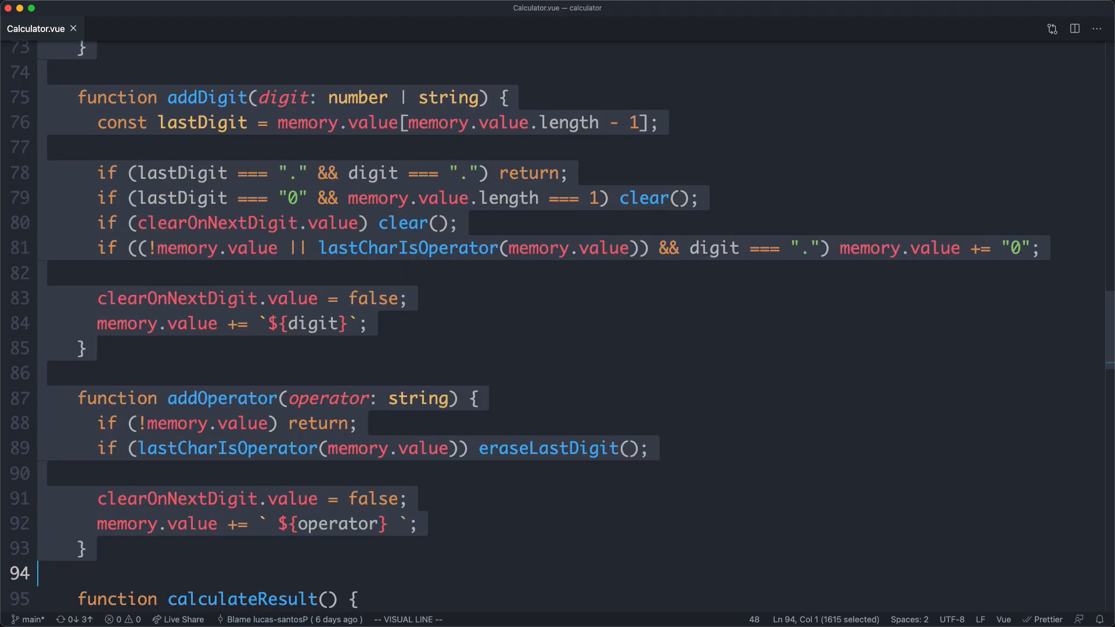
scroll(down, 3)
text(us)
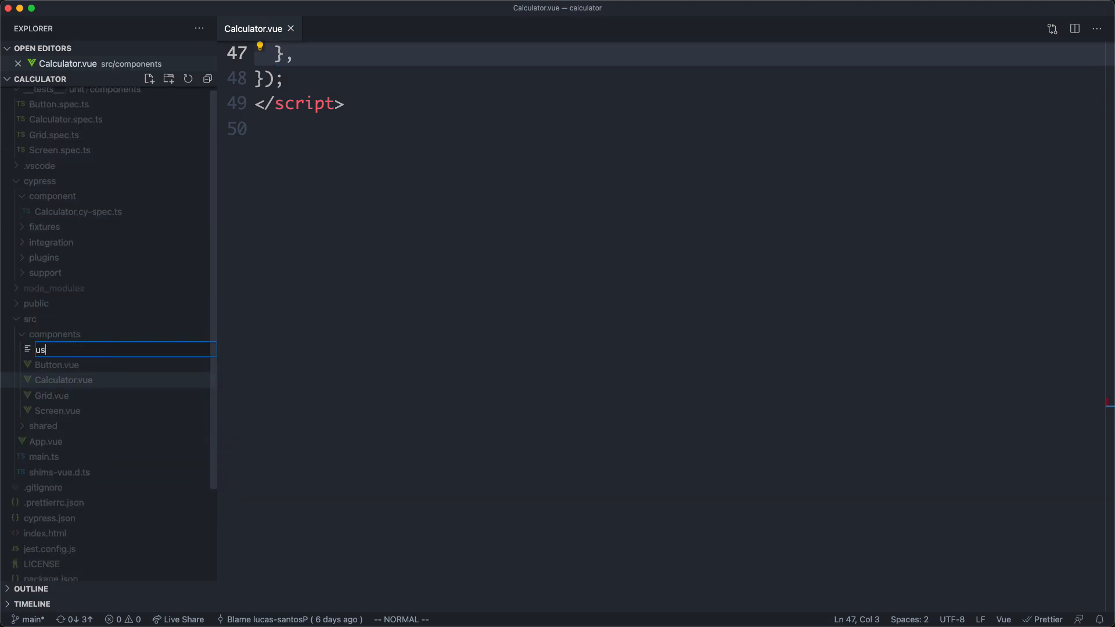
Create useCalculator.ts wrapping the pasted logic in export function useCalculator() and save it.
text(eCalcu)
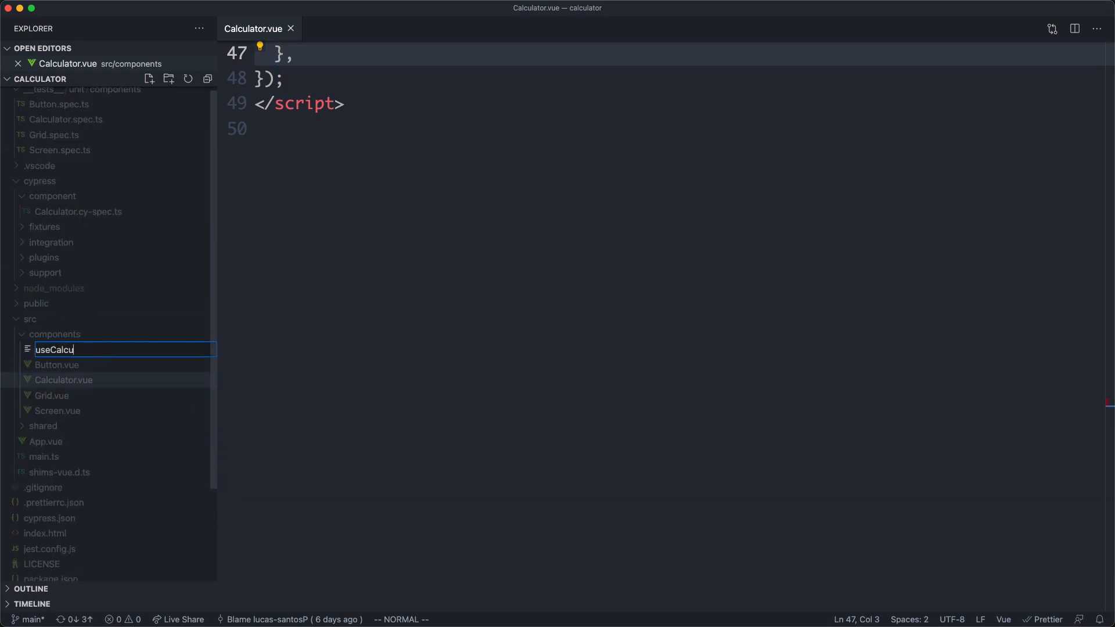
key(Enter)
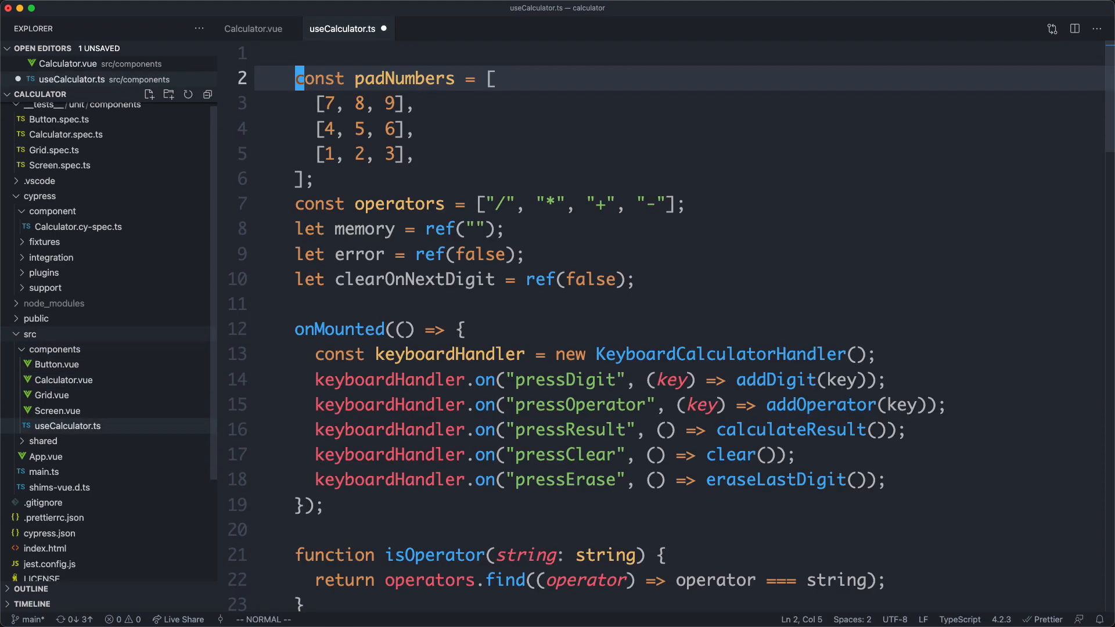
text(e)
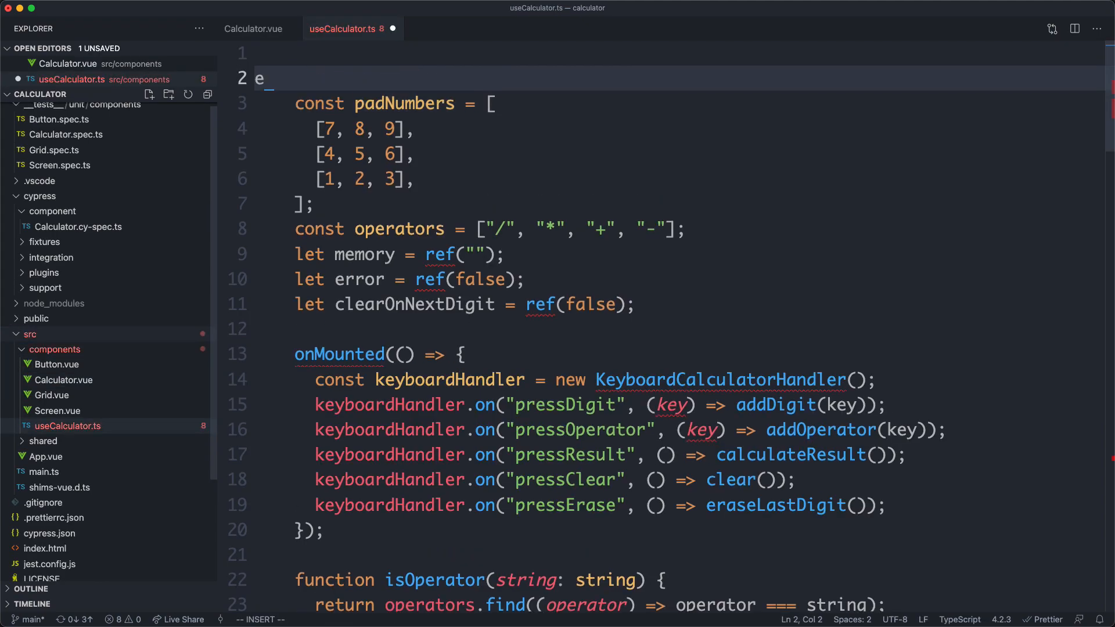
text(xport function useCa)
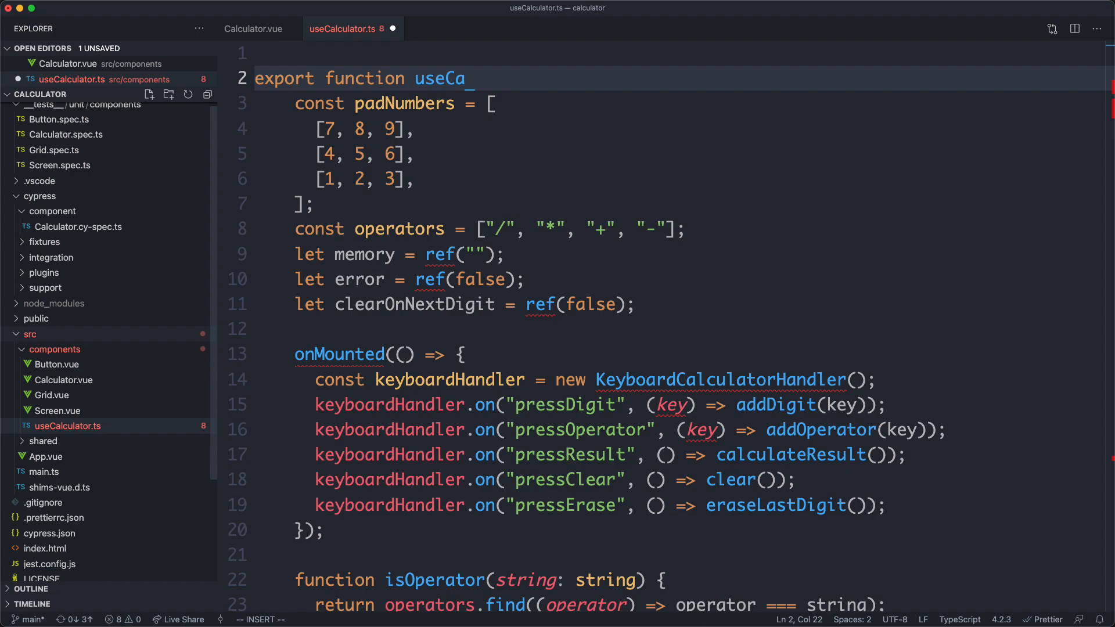
text(lculator() {)
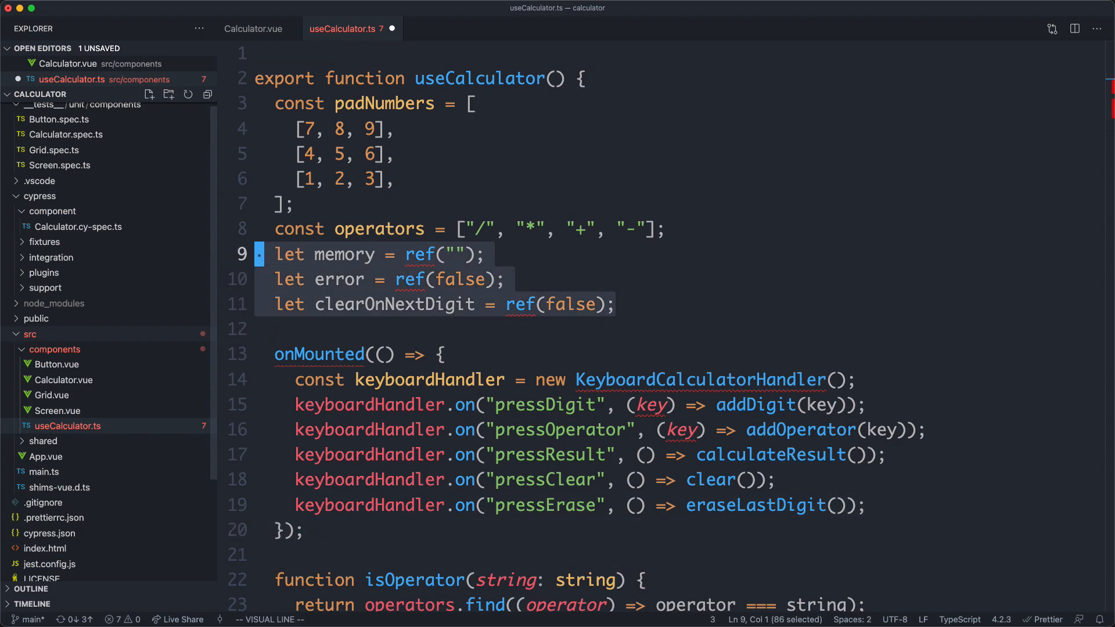
key(Escape)
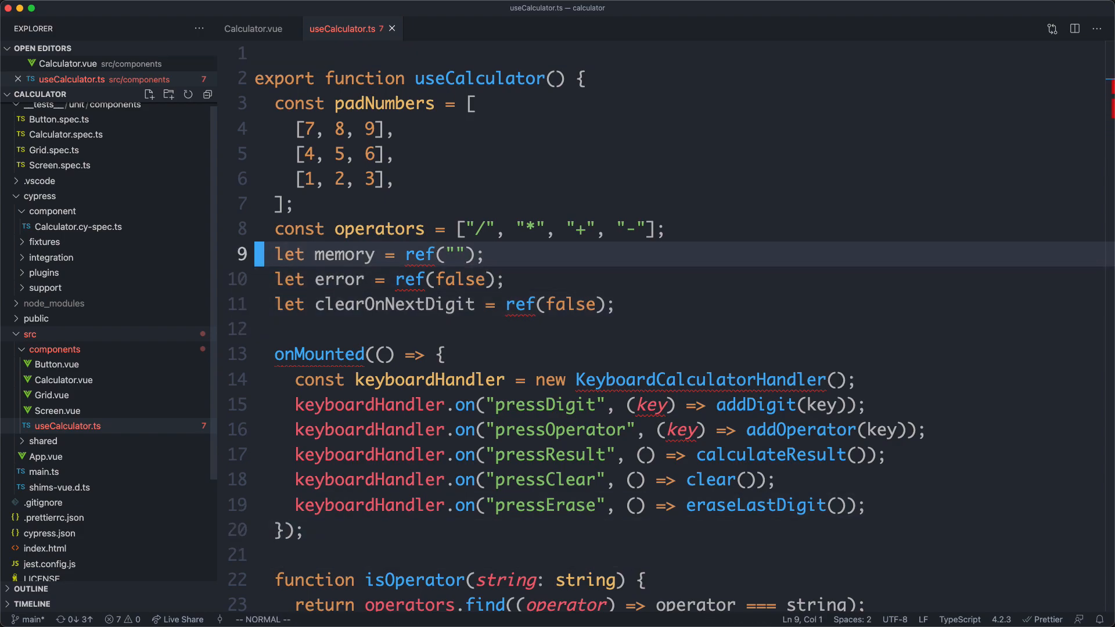
Check Calculator.vue, then add the ref/onMounted and KeyboardCalculatorHandler imports to useCalculator.ts.
click(252, 28)
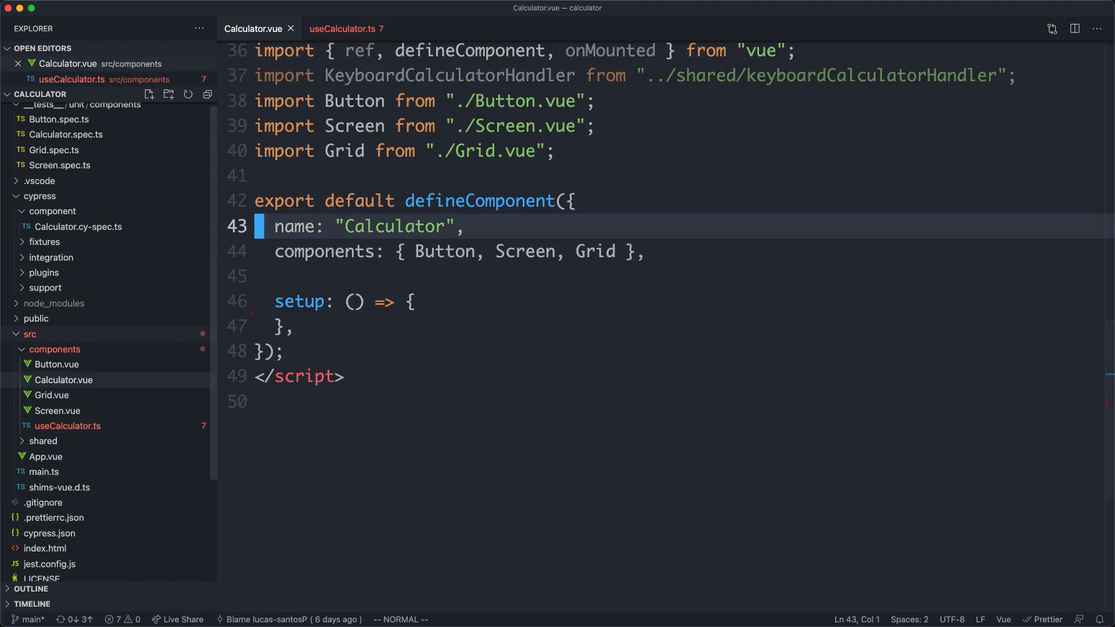
click(346, 28)
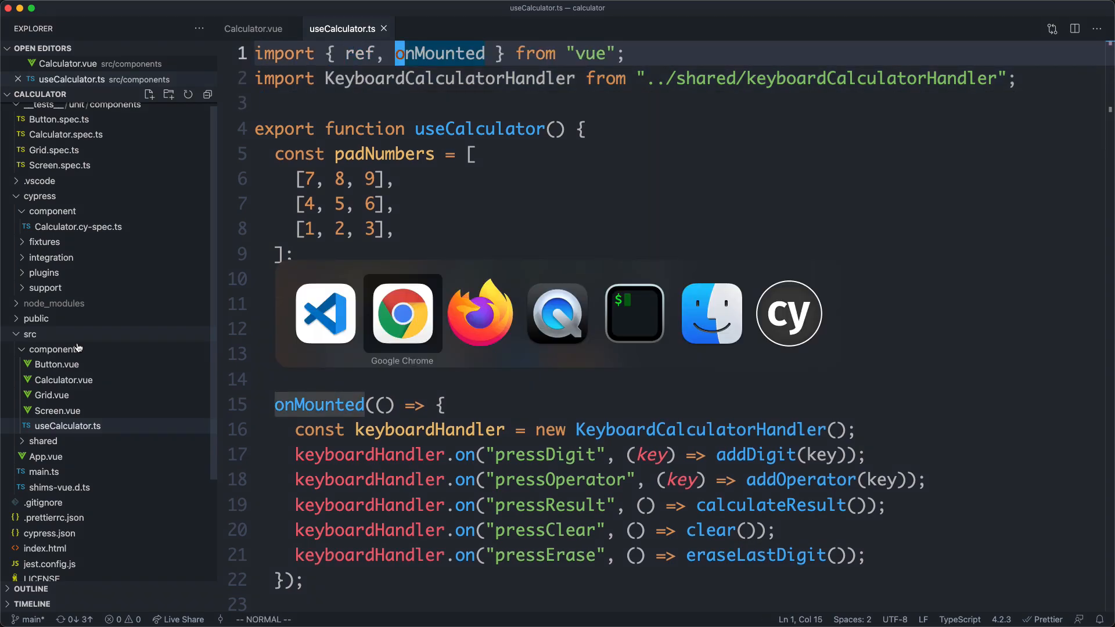
click(401, 313)
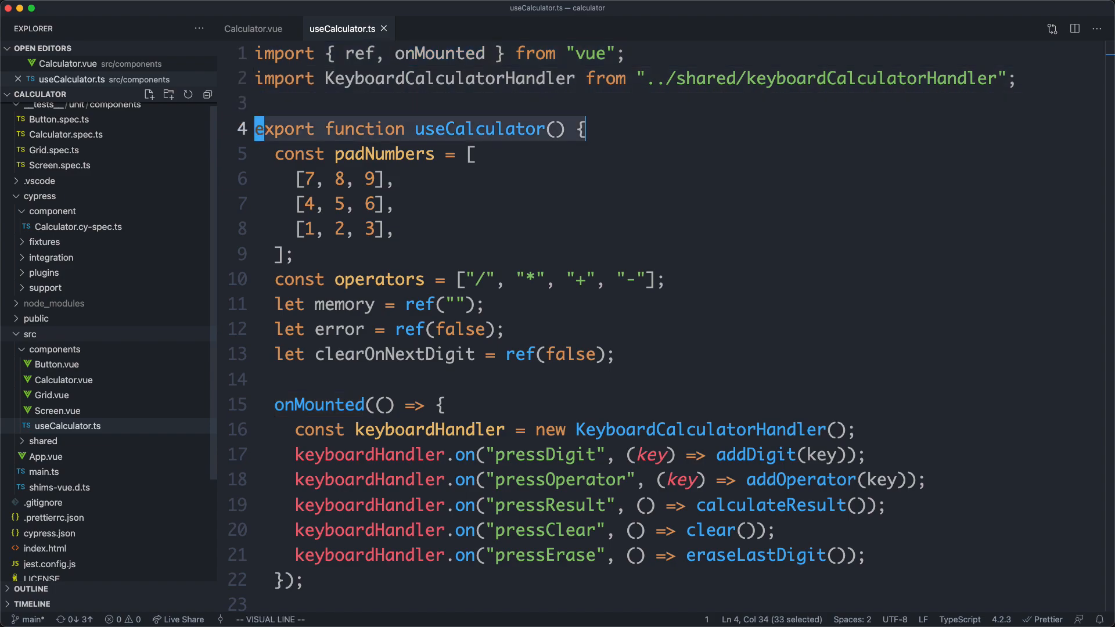
Move the onMounted keyboard-handler block above useCalculator and comment it out.
key(Escape)
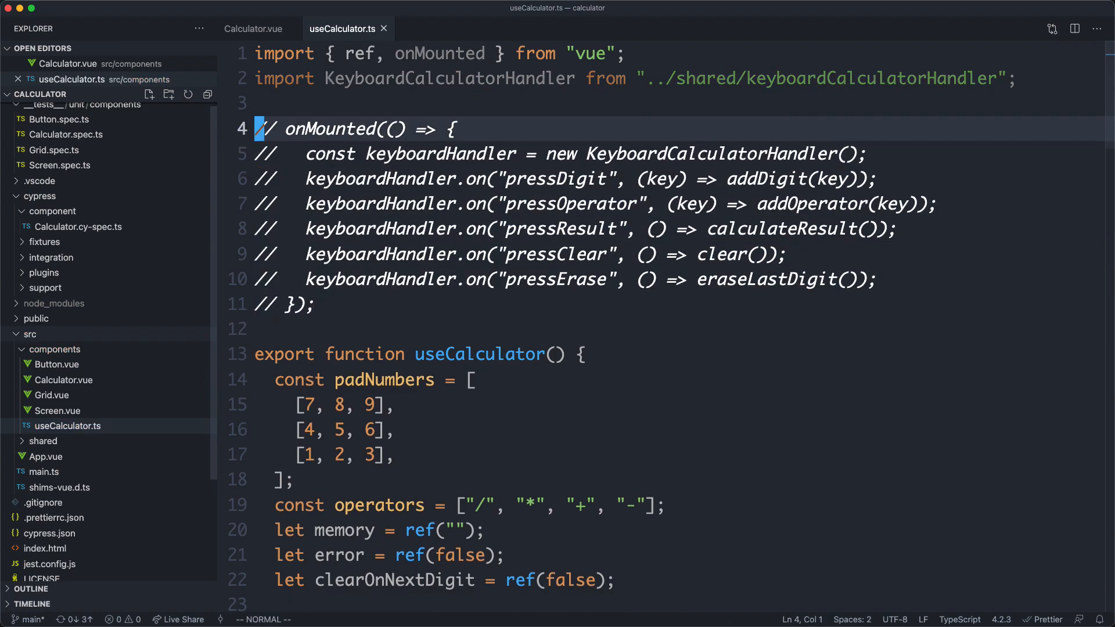
In Calculator.vue, import { useCalculator } from './useCalculator' and make setup return useCalculator().
click(252, 28)
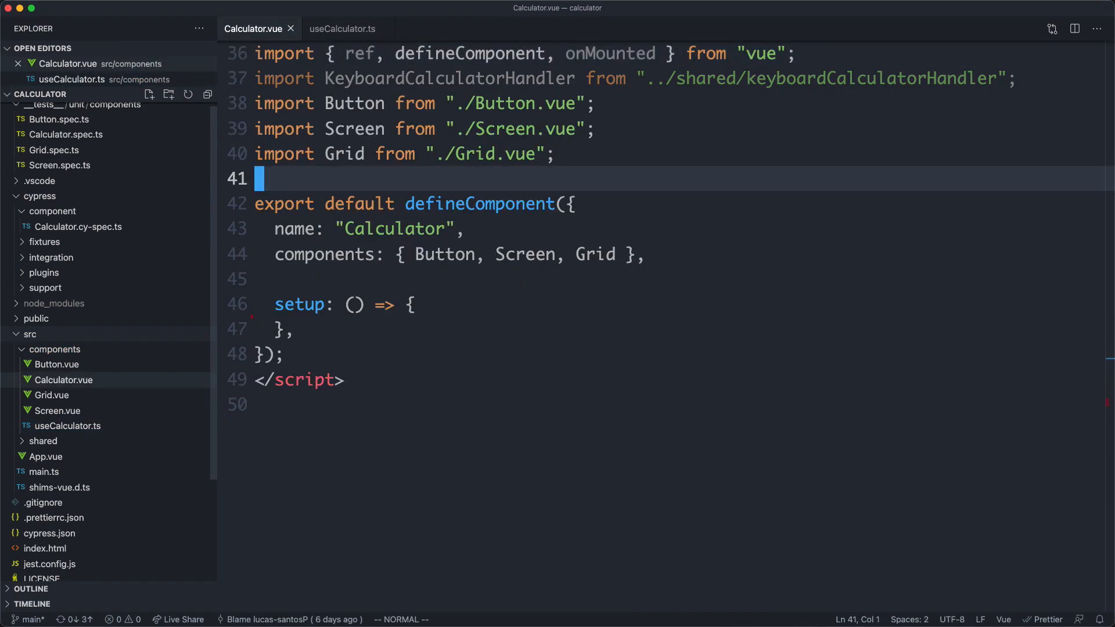
text(im[)
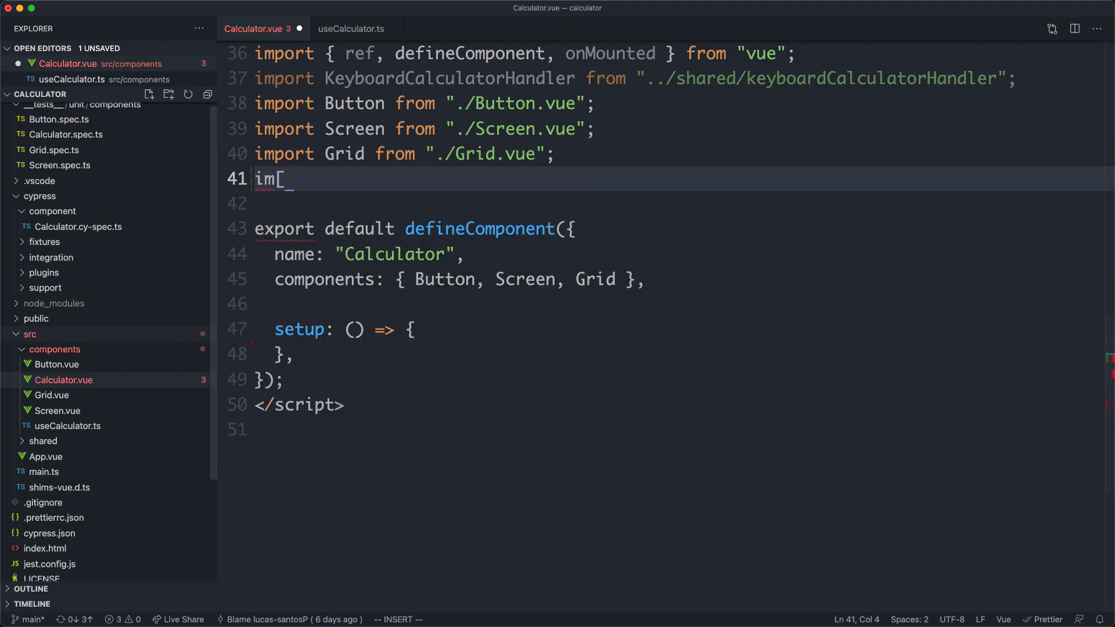
text(port {} from './)
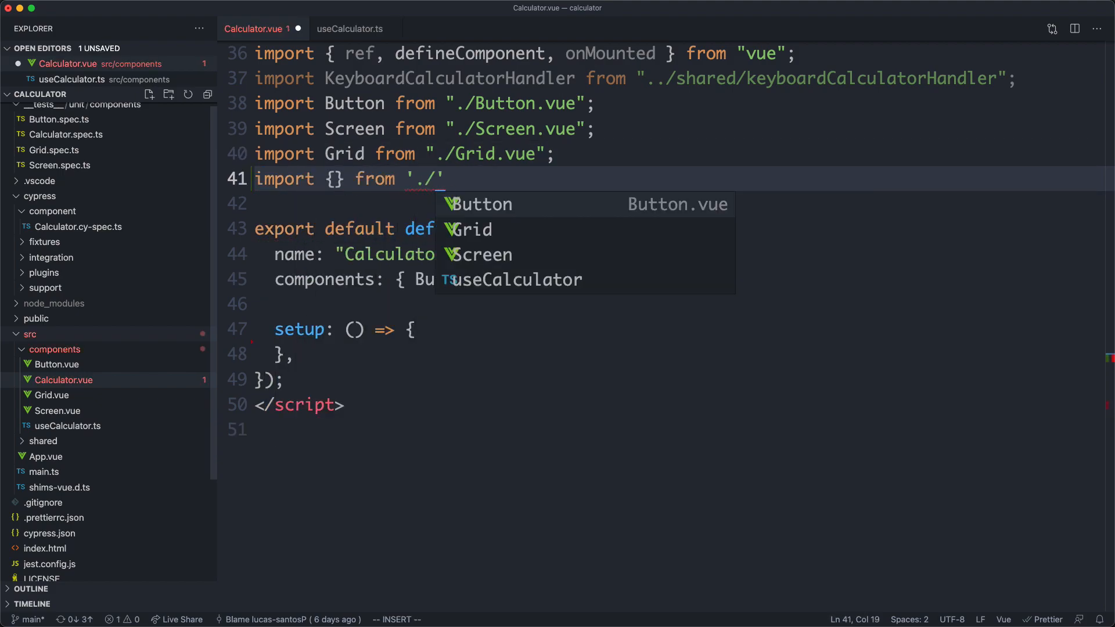
text(us)
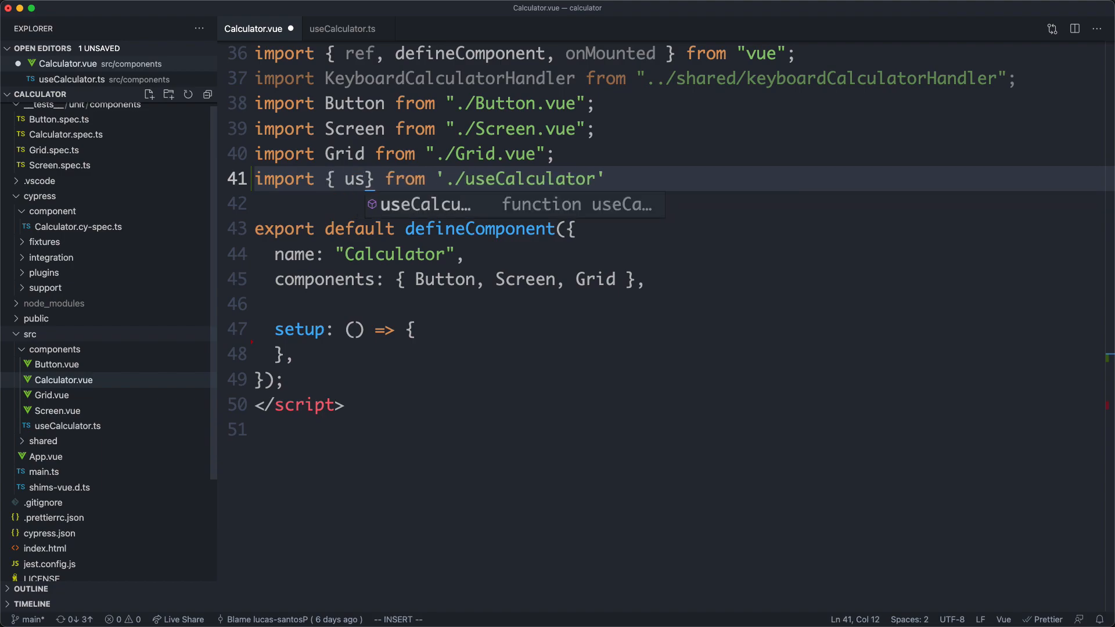
text(ret)
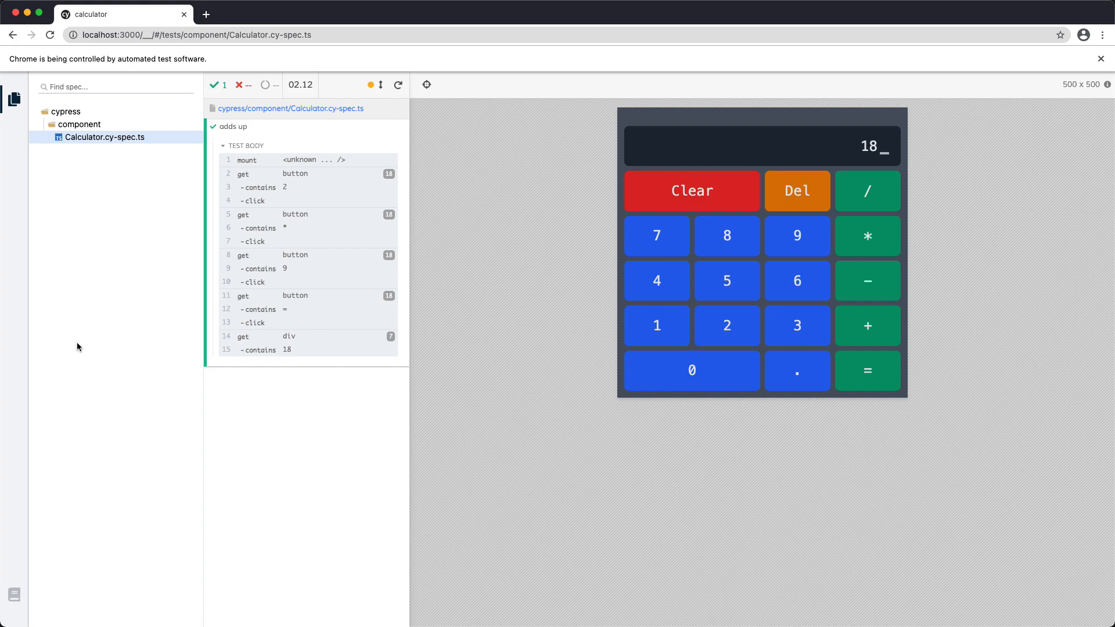
Check the terminal's Jest output shows all 12 unit tests passing, then return to VS Code.
key(cmd+tab)
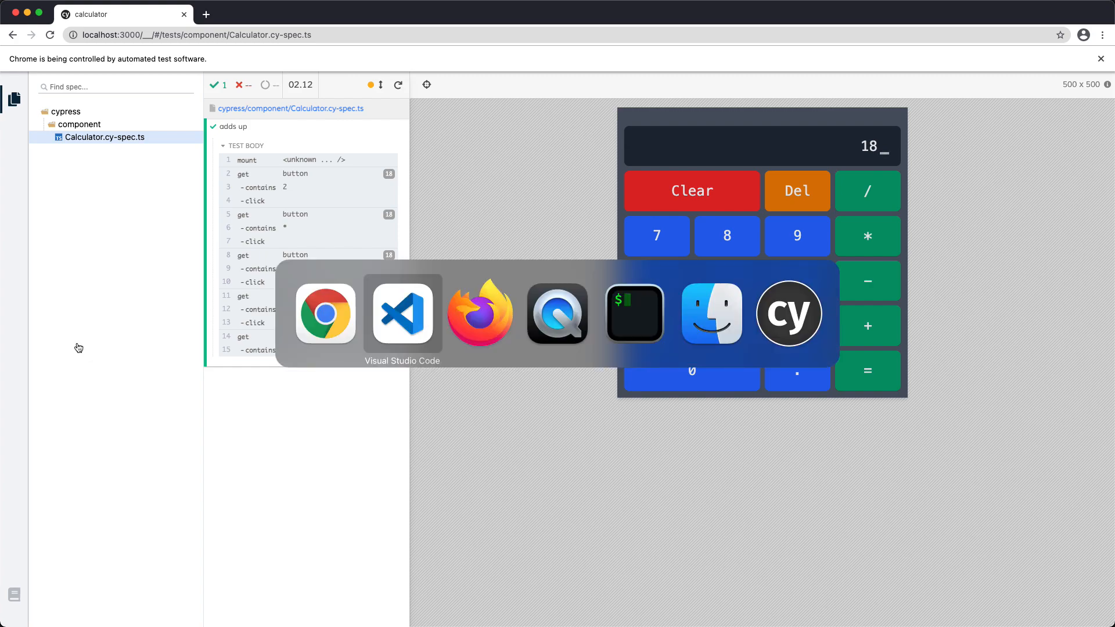
click(634, 312)
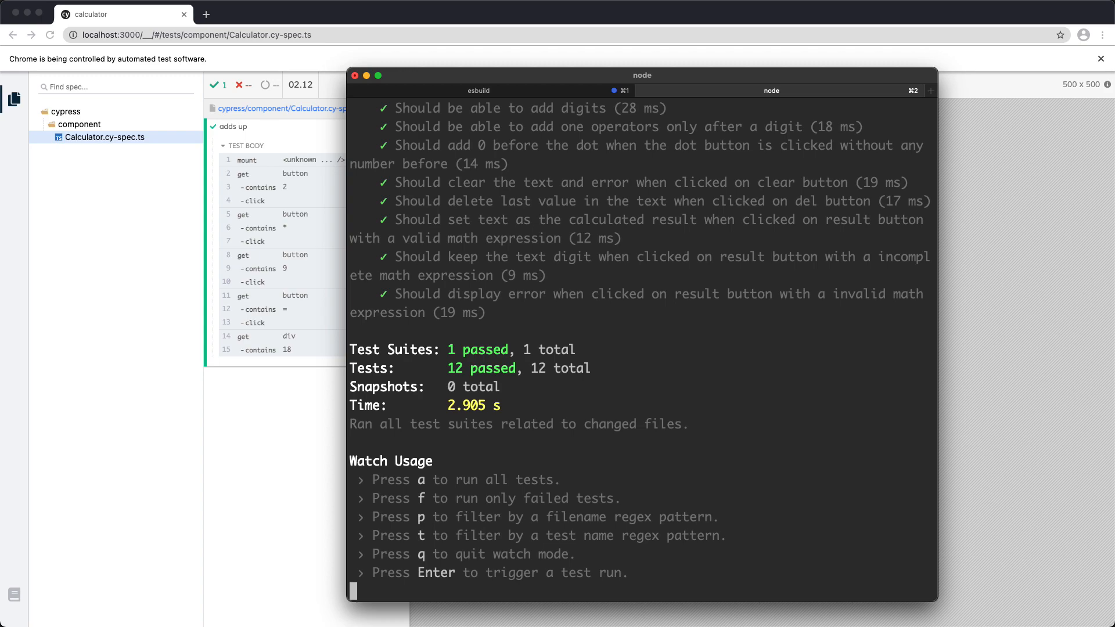
key(cmd+tab)
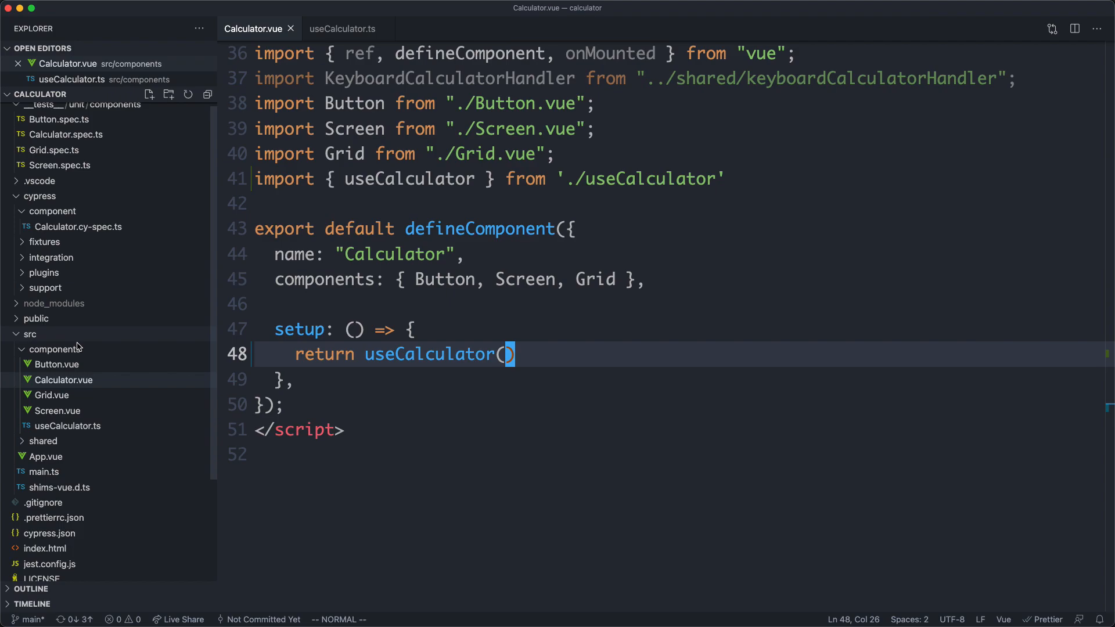
Return to useCalculator.ts showing the commented-out onMounted block above the function.
click(342, 28)
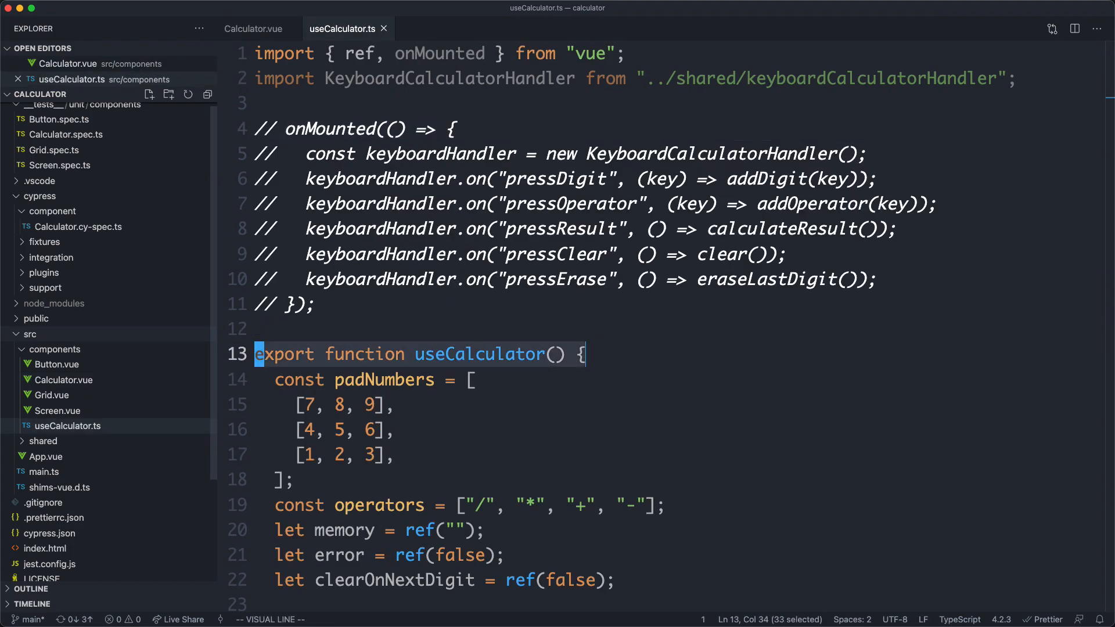
key(Escape)
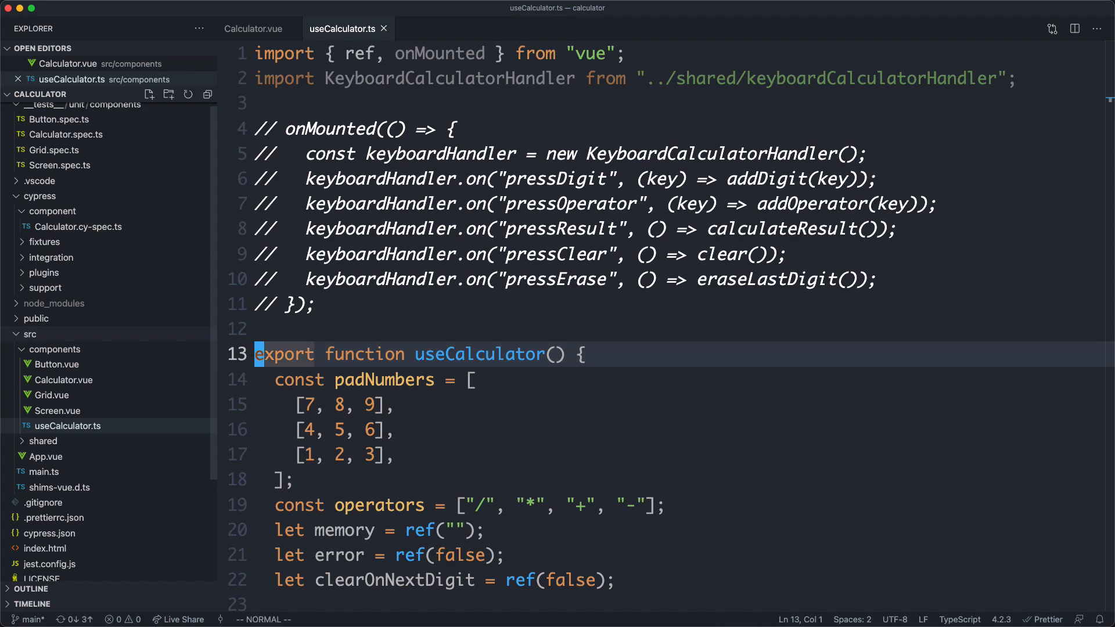
mouse_move(122, 319)
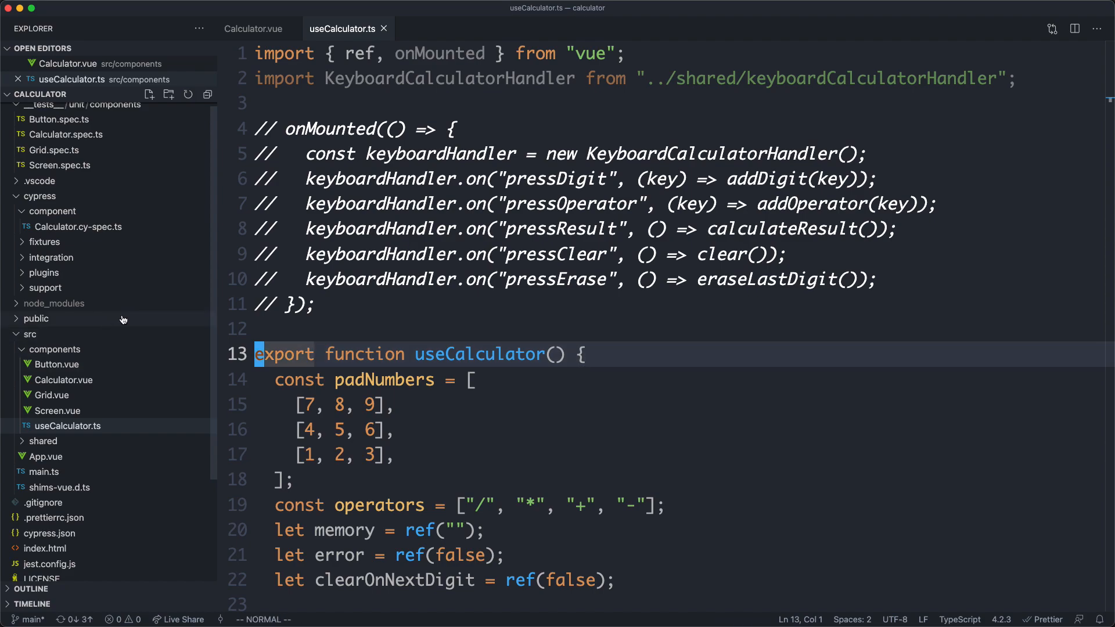
Create useCalculator.spec.ts in the unit components tests with an it('sums') subject from useCalculator.
right_click(82, 109)
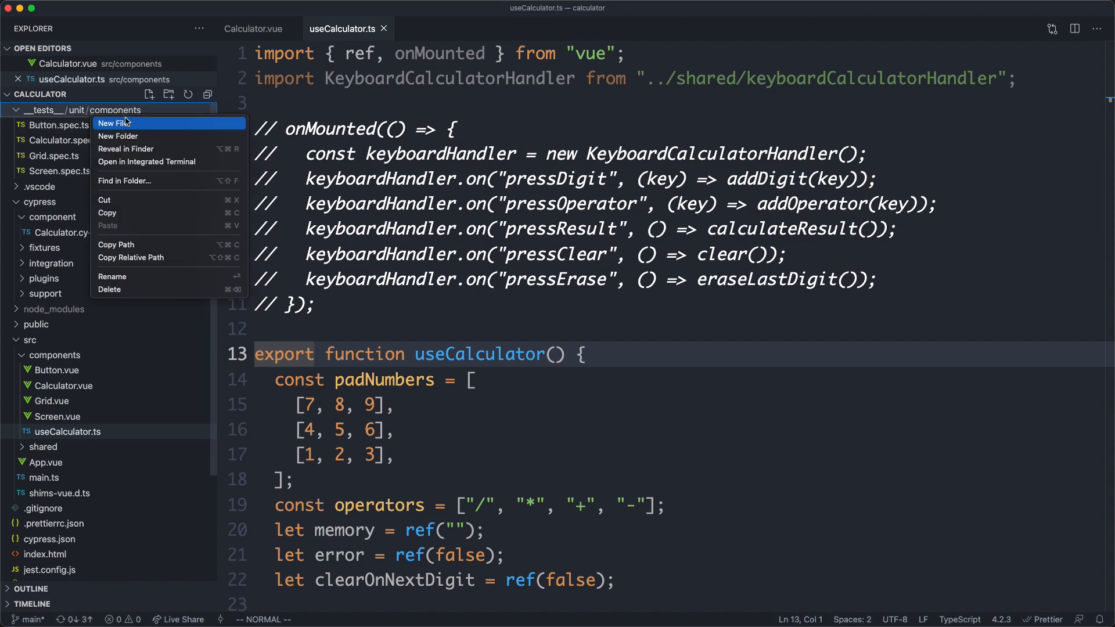
click(115, 123)
text(it(')
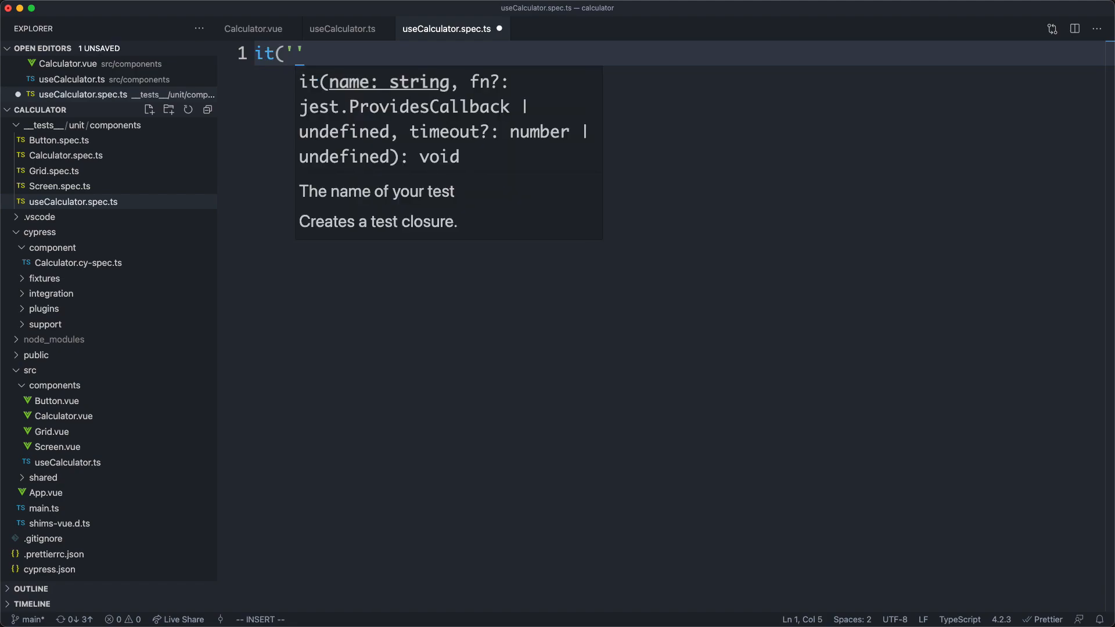
text(sums', () => {)
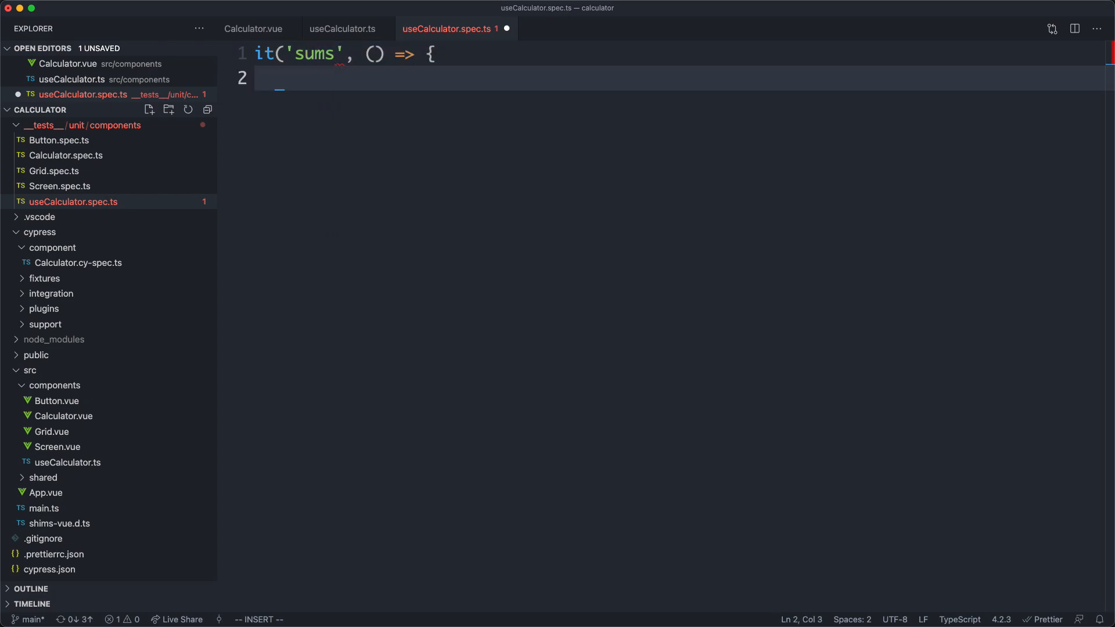
text(const s)
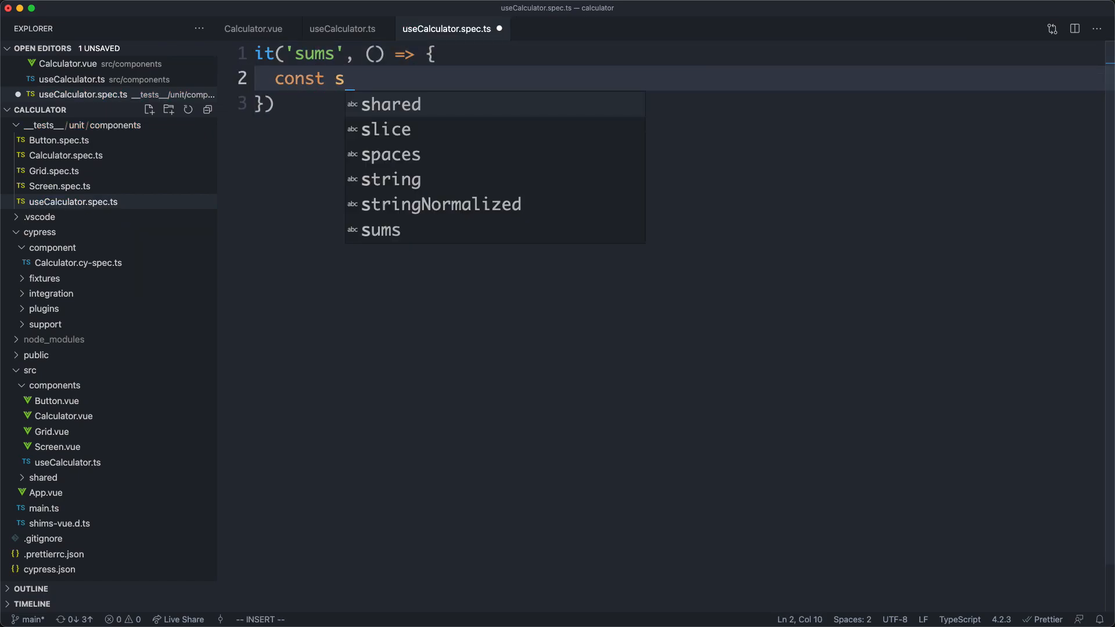
text(ubject = useC)
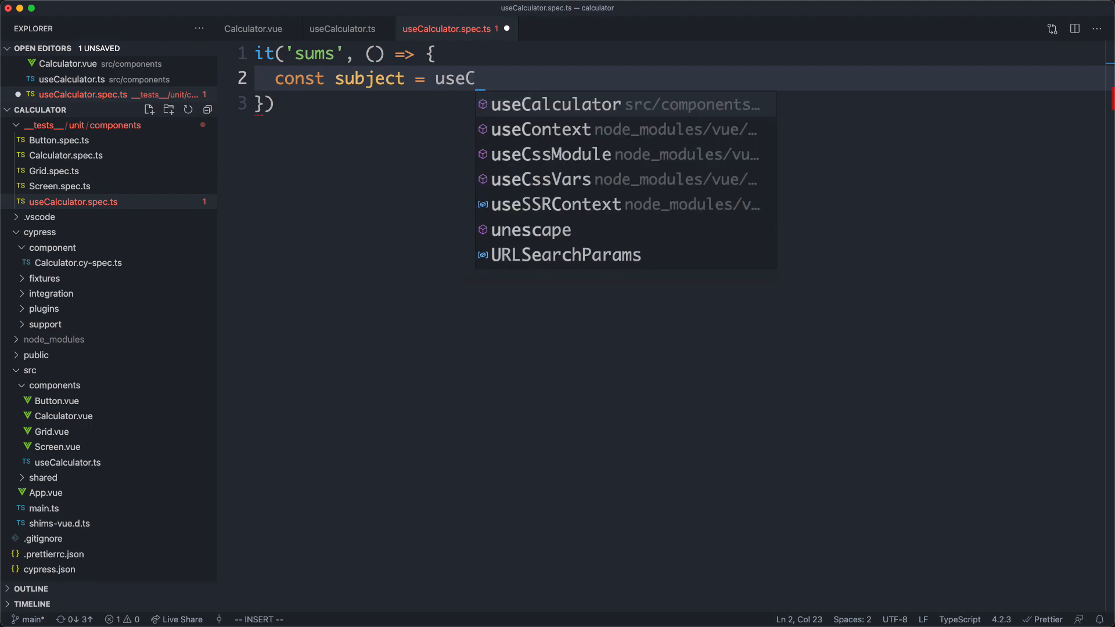
click(556, 105)
text(subject.)
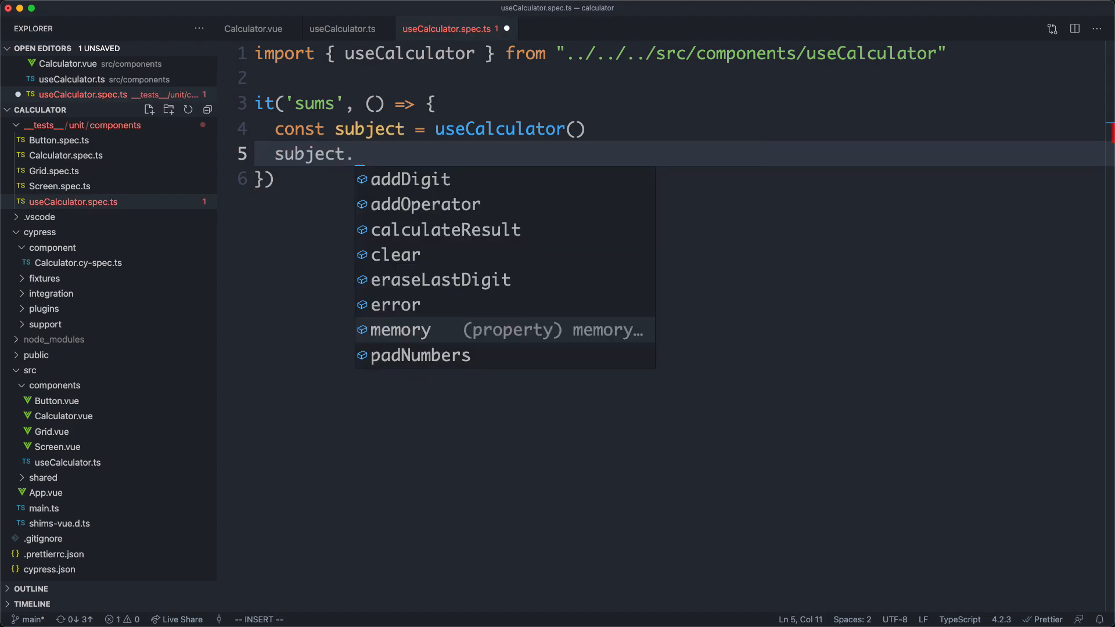
Set memory.value and expect the subject result toBe "14" for 9 + 5.
text(memory.value)
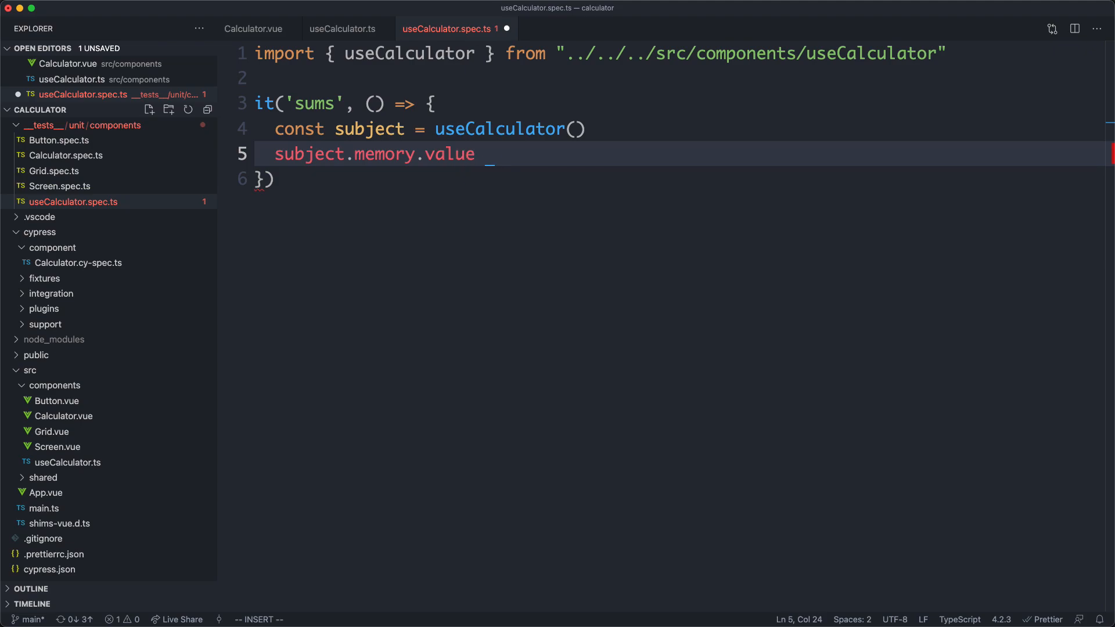
text(= "")
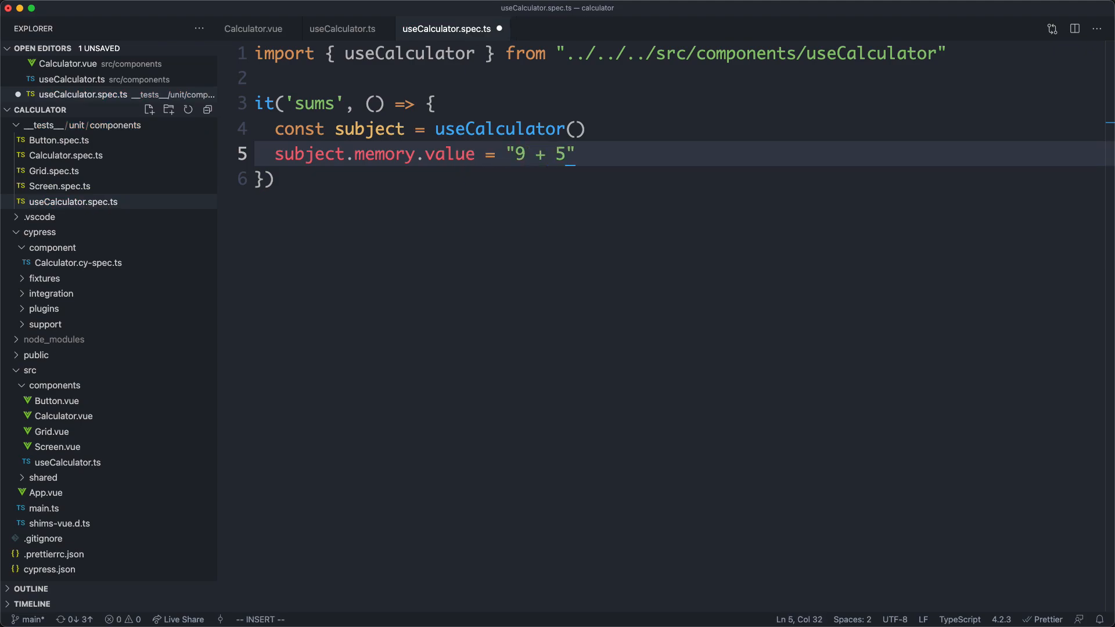
text(subject.calculateResult()
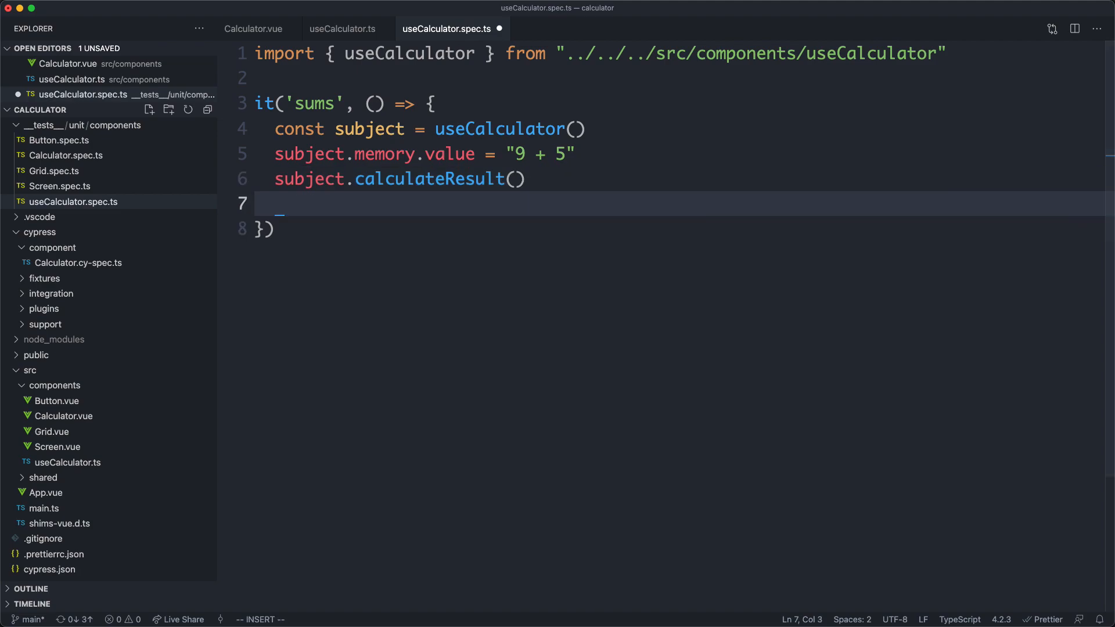
text(expect(subject.memory.value)
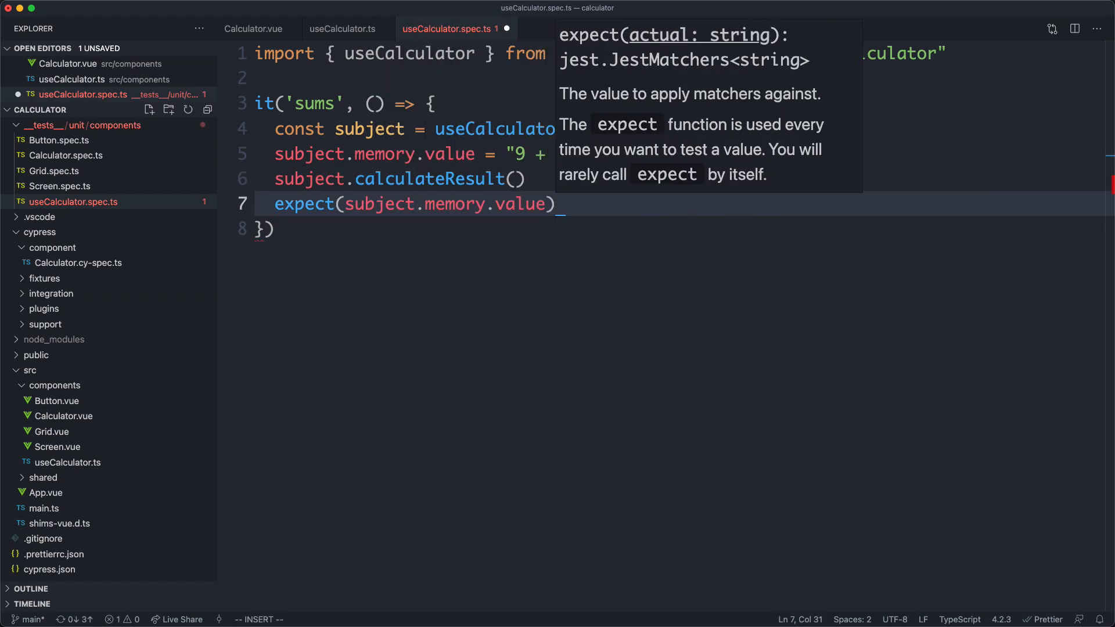
text(.toBe(""))
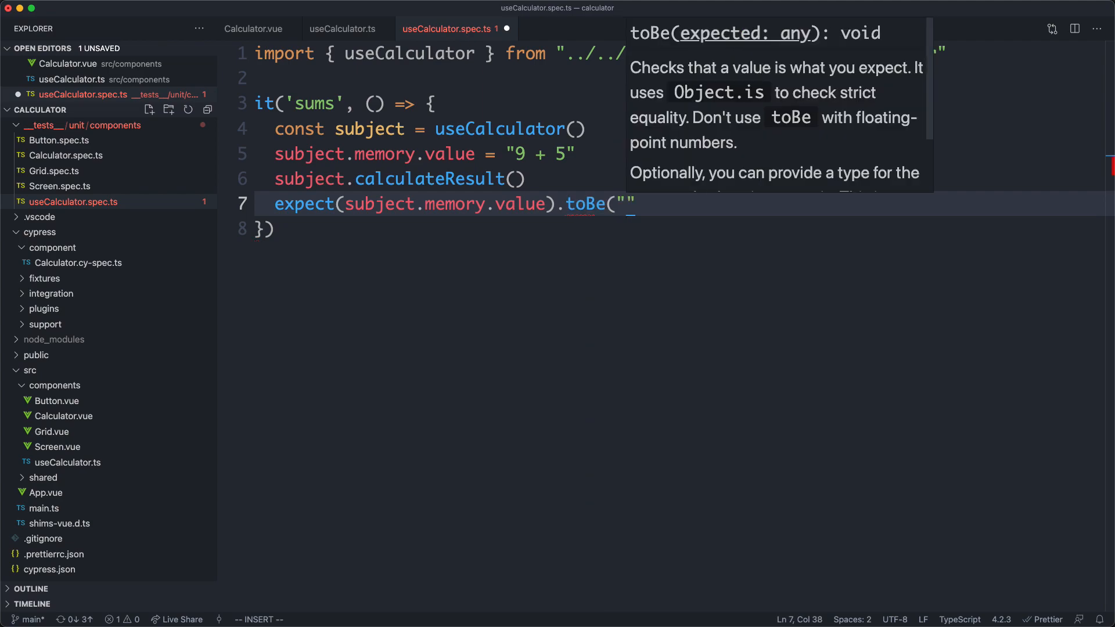
text(14)
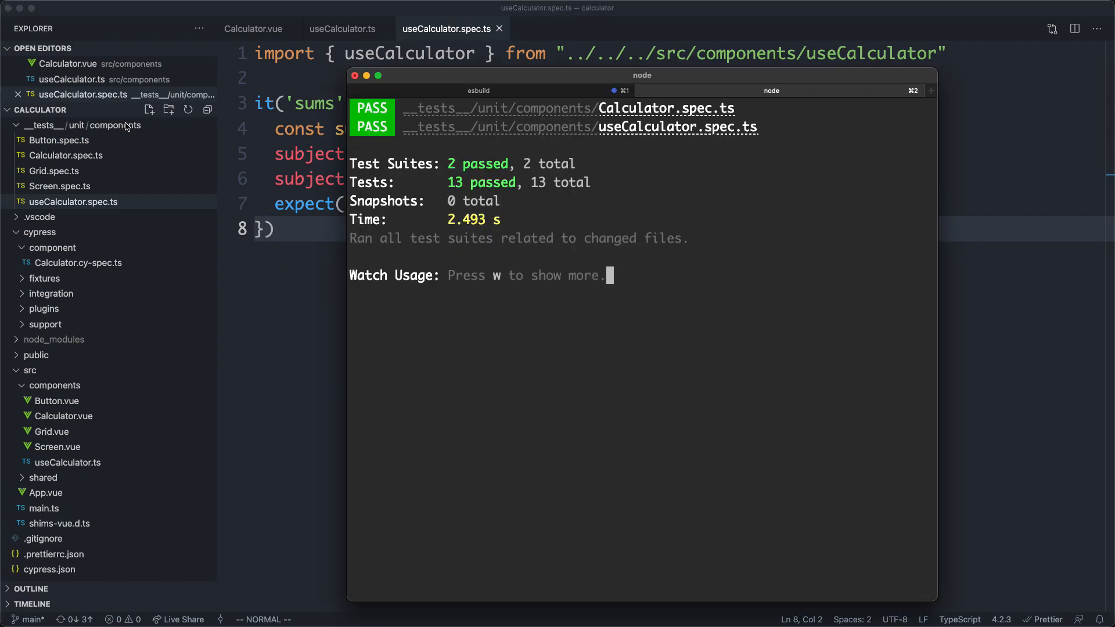
mouse_move(418, 123)
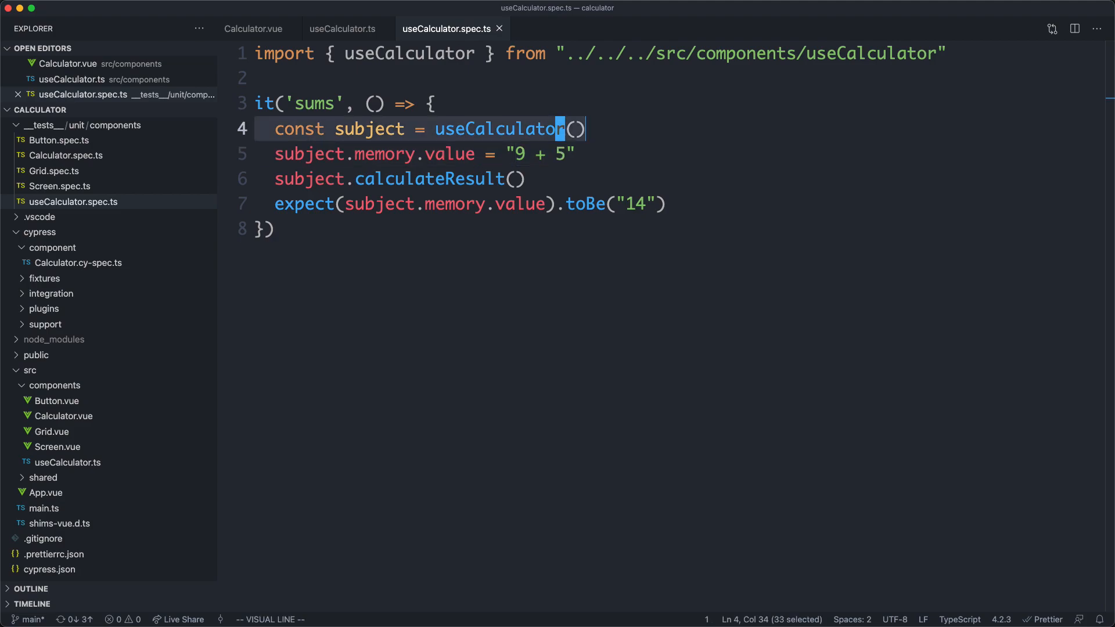
key(Escape)
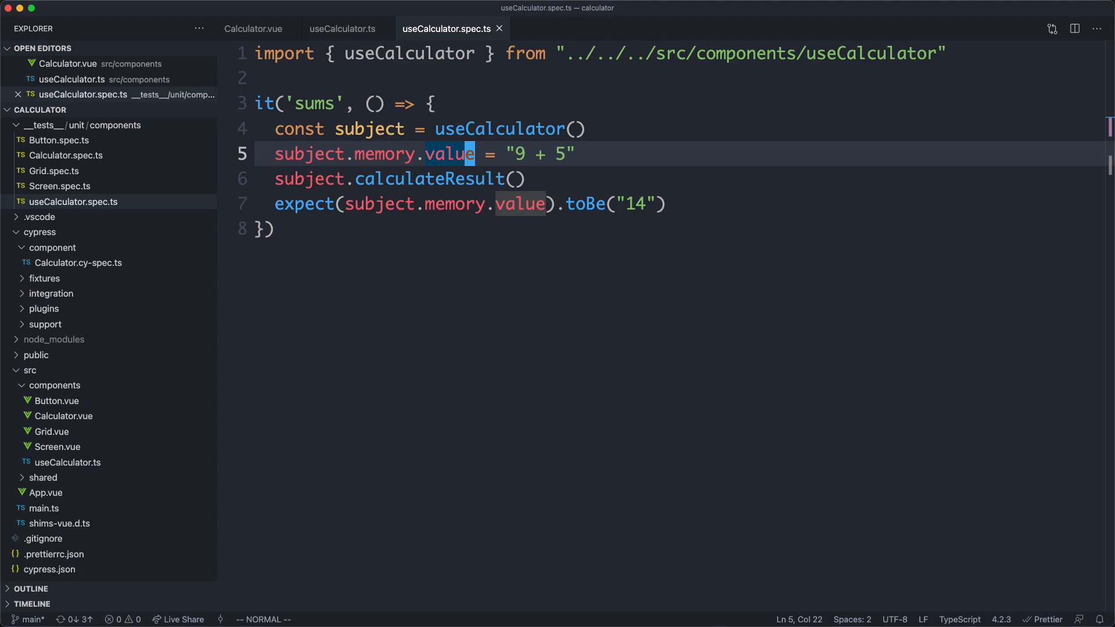
click(342, 28)
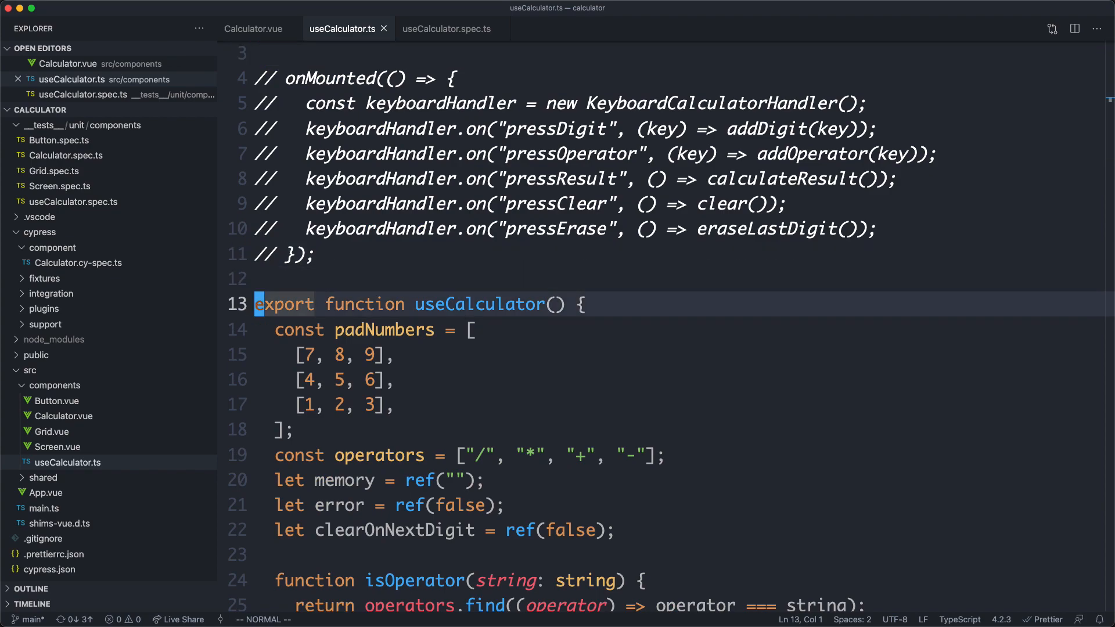
double_click(476, 303)
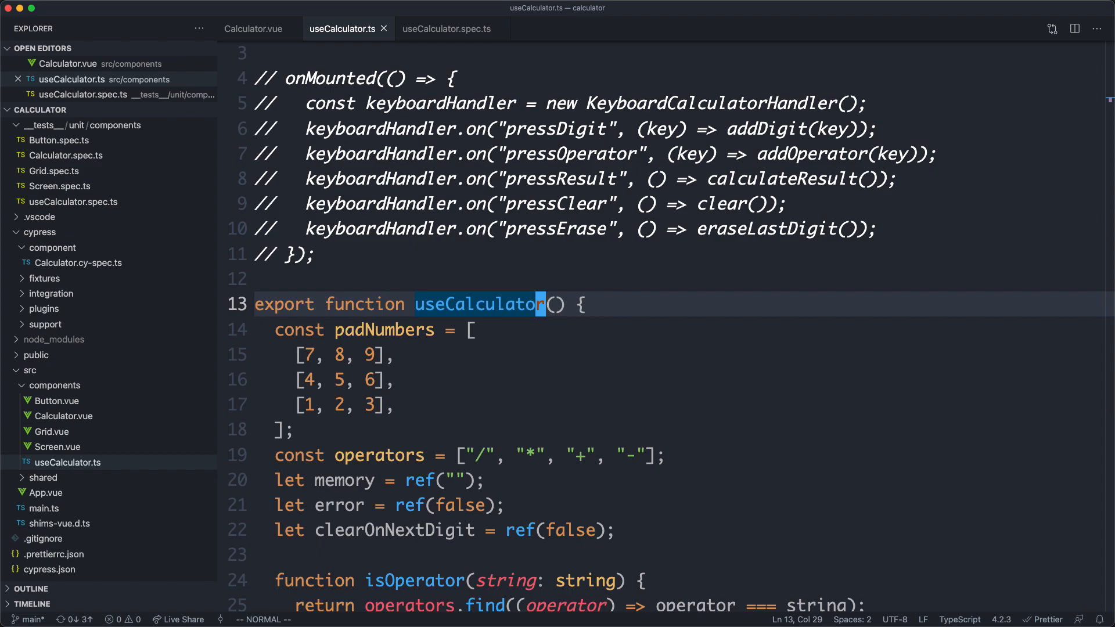
click(448, 27)
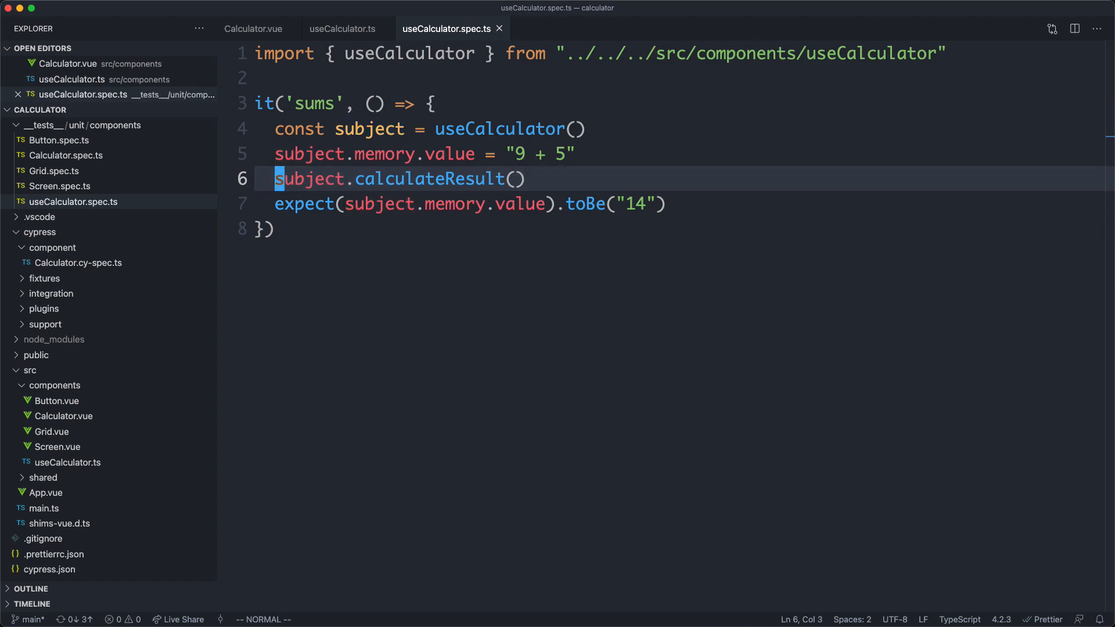
double_click(370, 129)
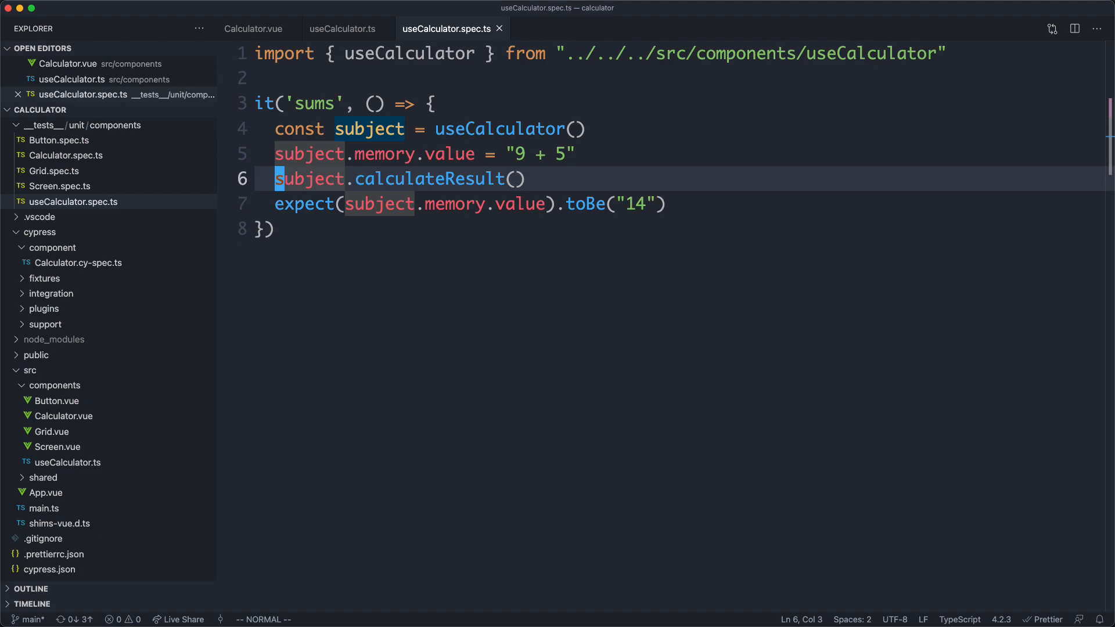
key(up)
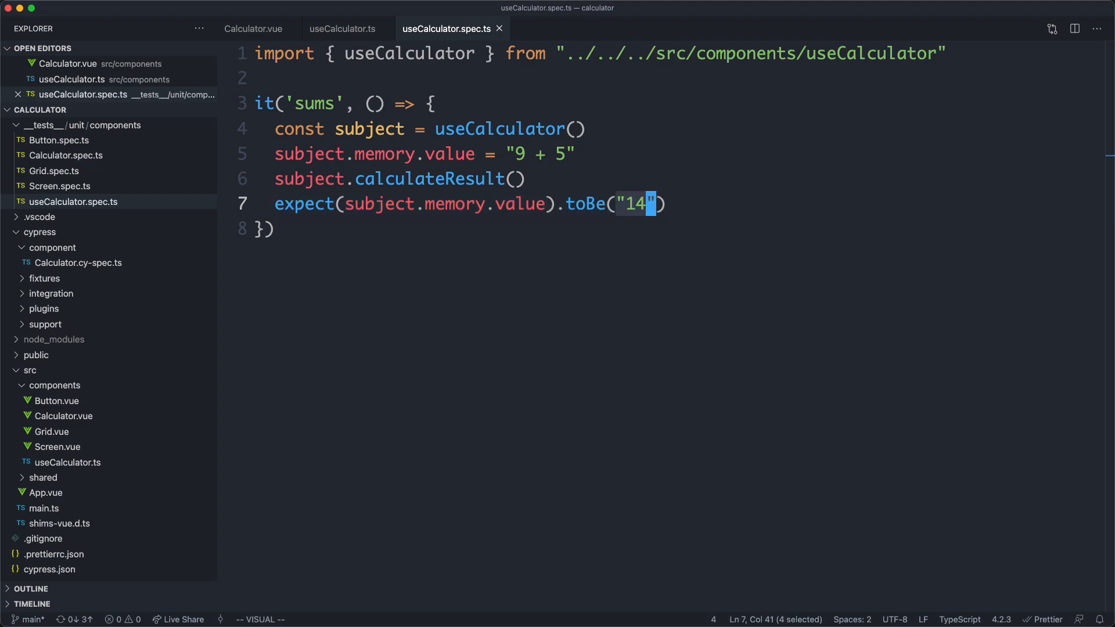
key(Escape)
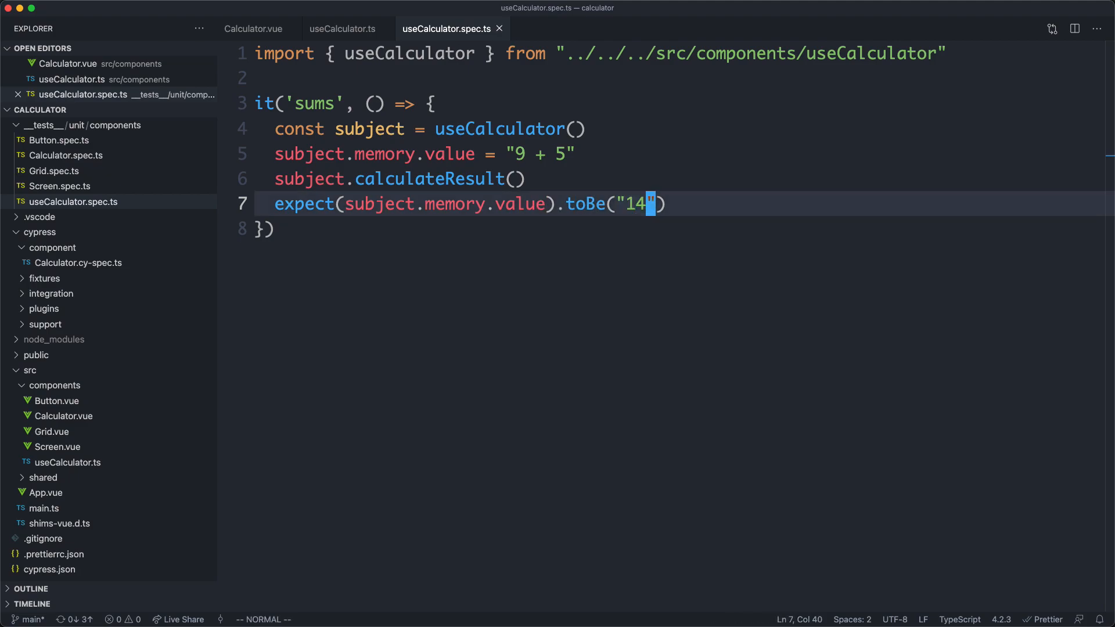